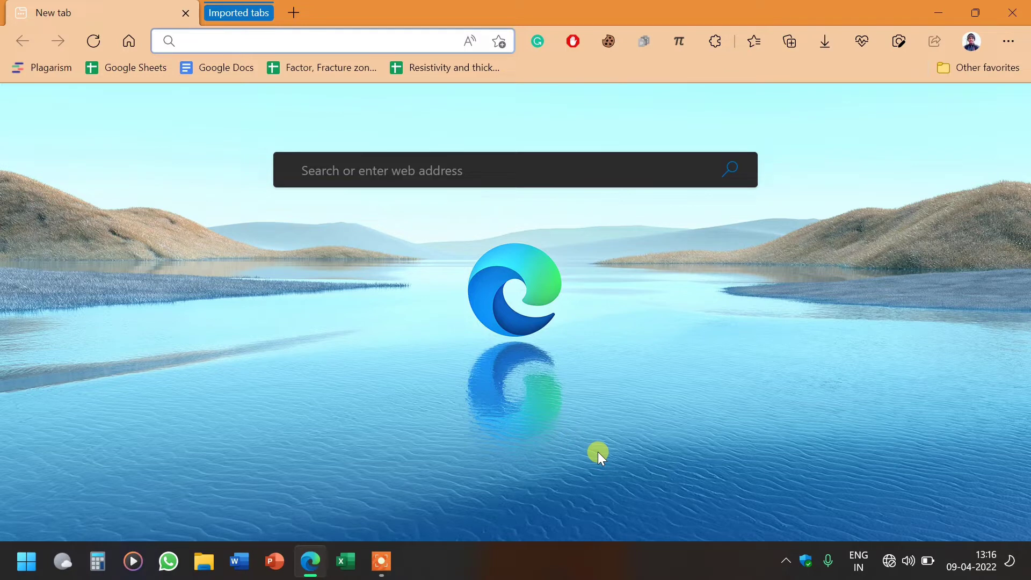
- Connect to the realme 7 Wi-Fi network from Windows Quick Settings and close the panel
{"action": "left_click", "coordinate": [322, 41]}
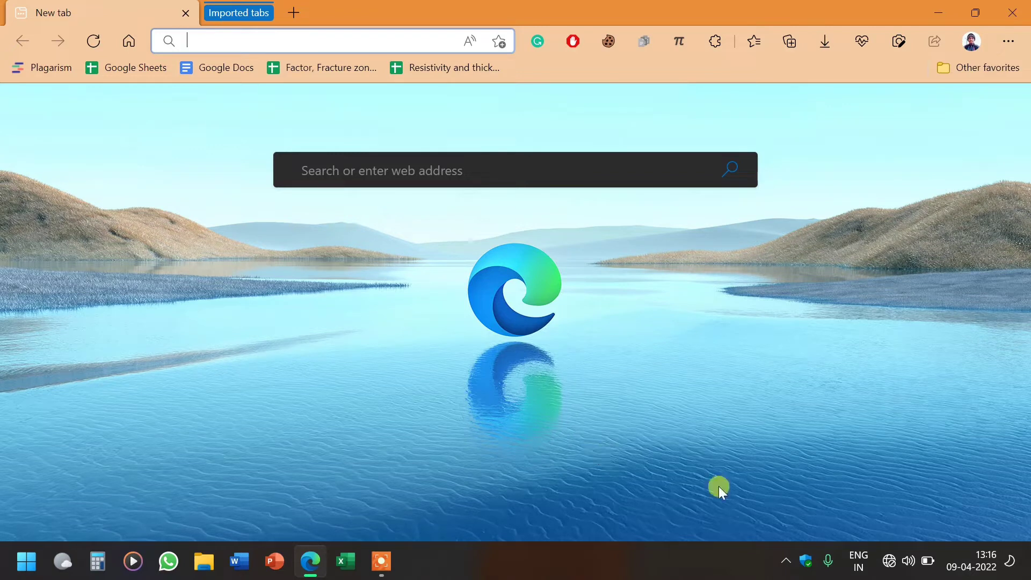
{"action": "left_click", "coordinate": [907, 561]}
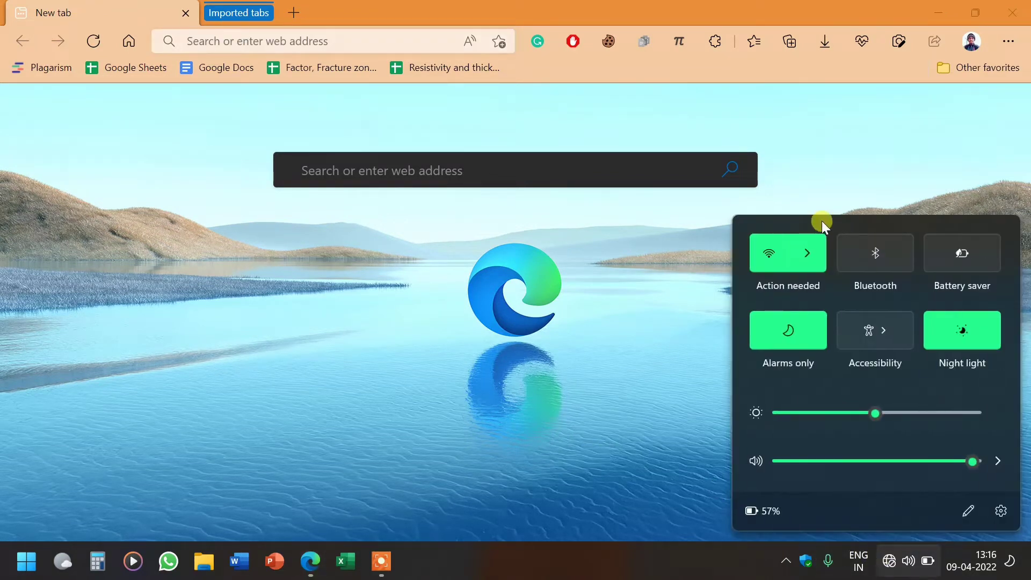
{"action": "left_click", "coordinate": [808, 253]}
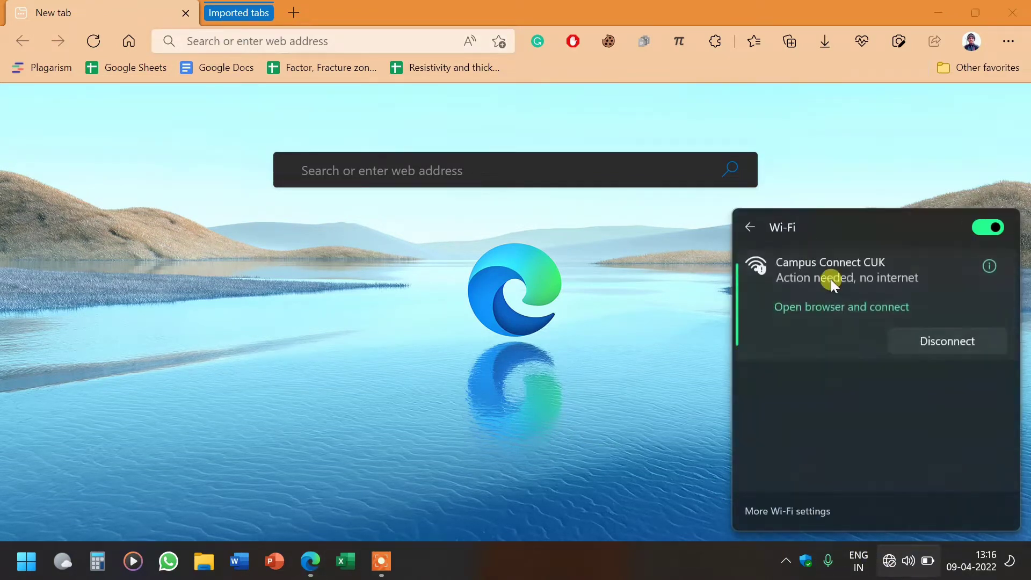
{"action": "left_click", "coordinate": [803, 314]}
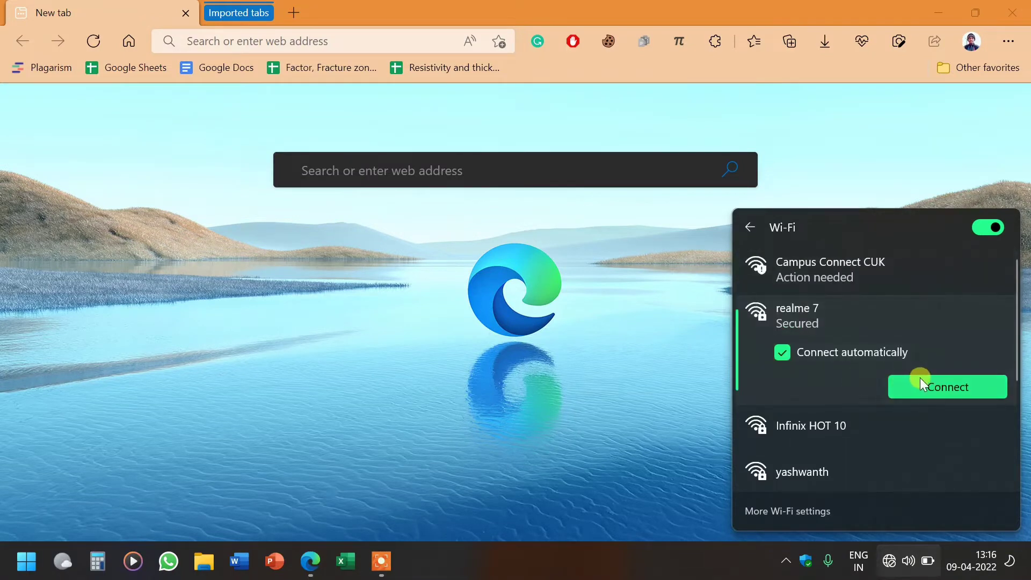
{"action": "left_click", "coordinate": [948, 386]}
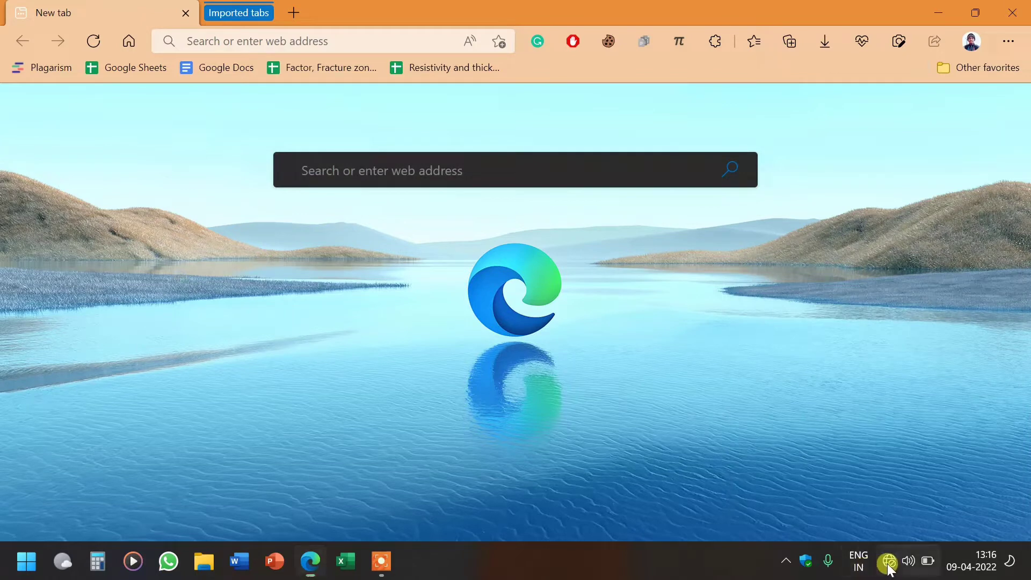
{"action": "left_click", "coordinate": [907, 561]}
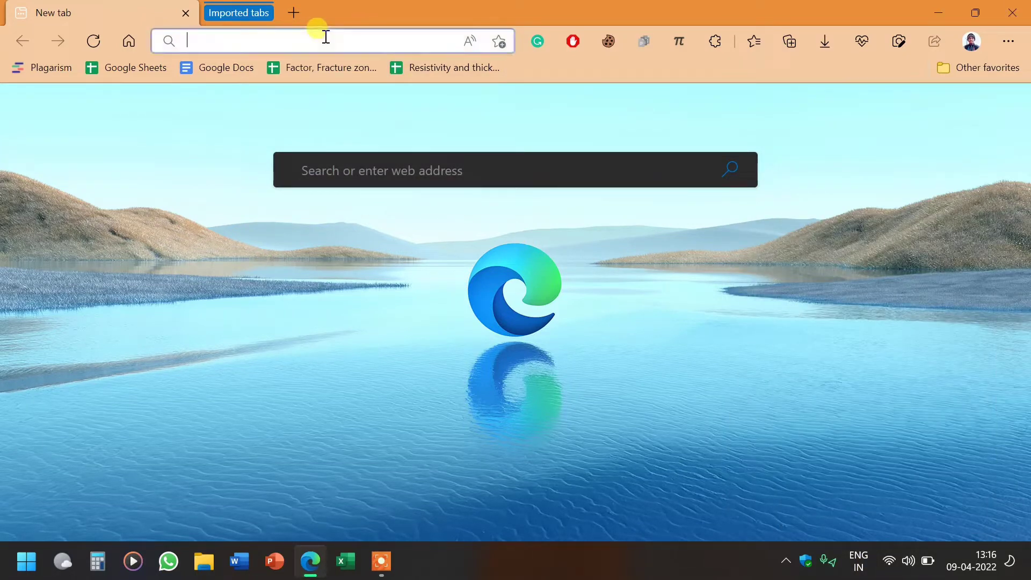
- Search Bing for 'onlinmaps surve of india' and browse the results for the Survey of India portal
{"action": "type", "text": "onli"}
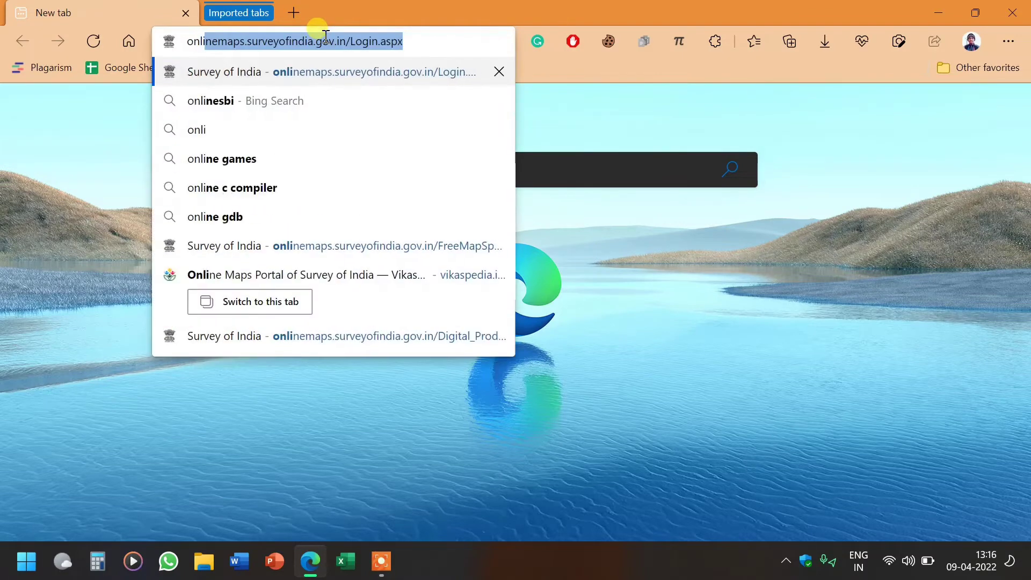
{"action": "type", "text": "onlinmaps"}
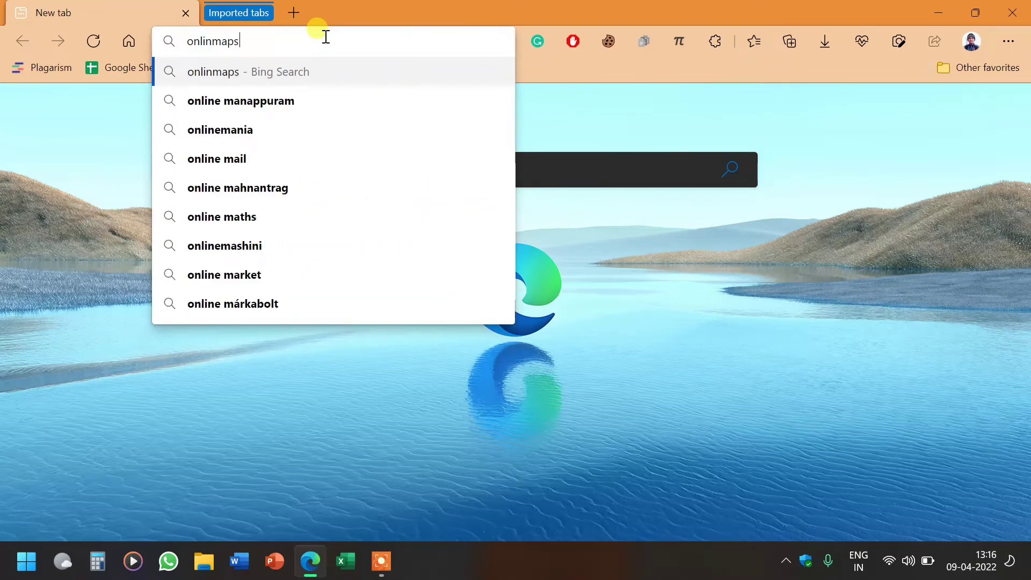
{"action": "type", "text": "surve"}
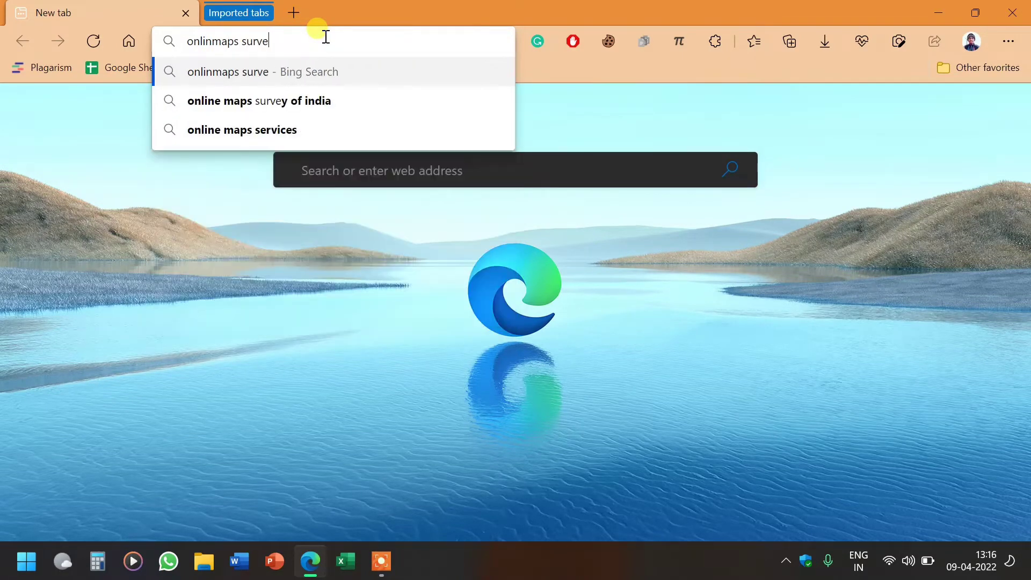
{"action": "type", "text": "of india"}
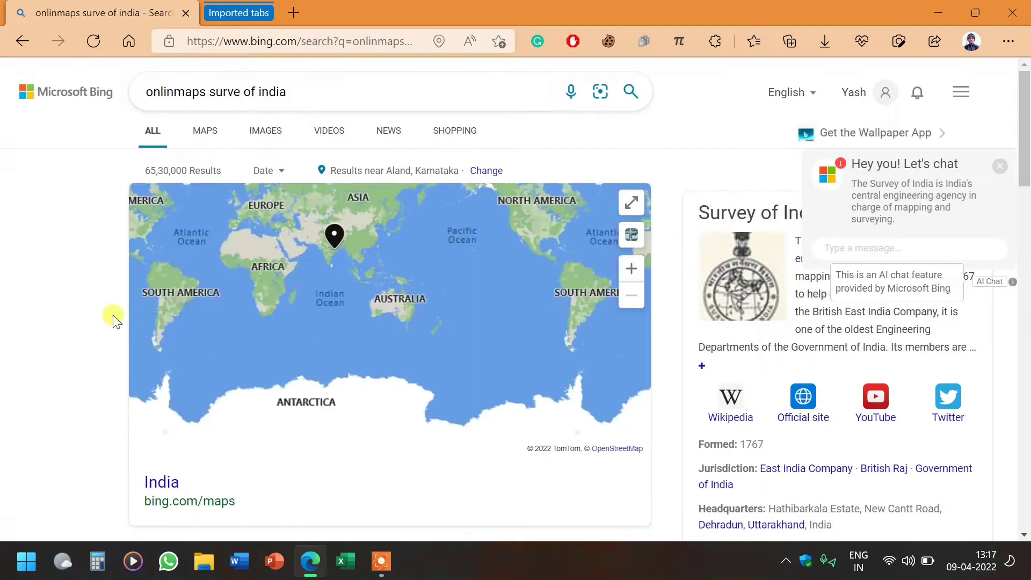
{"action": "scroll", "scroll_direction": "down", "scroll_amount": 3}
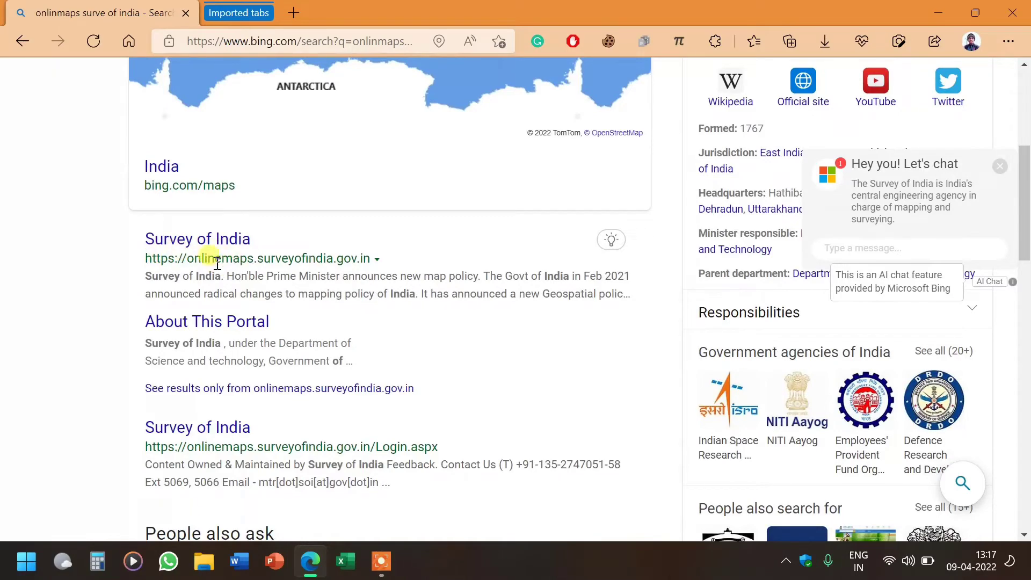
{"action": "mouse_move", "coordinate": [421, 269]}
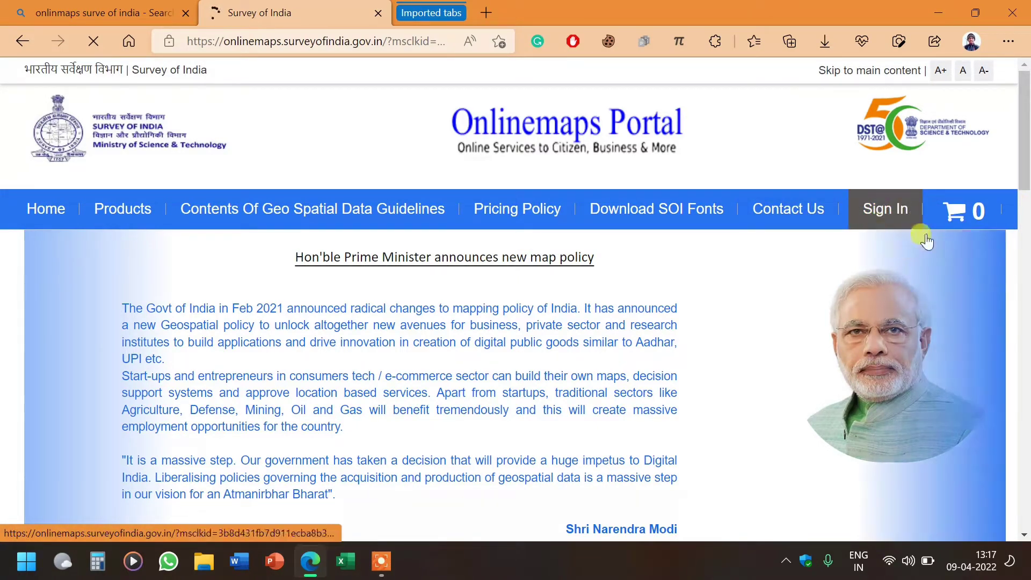
- Go to Sign In and scroll through the Steps for User Registration for individual and government users
{"action": "left_click", "coordinate": [886, 209]}
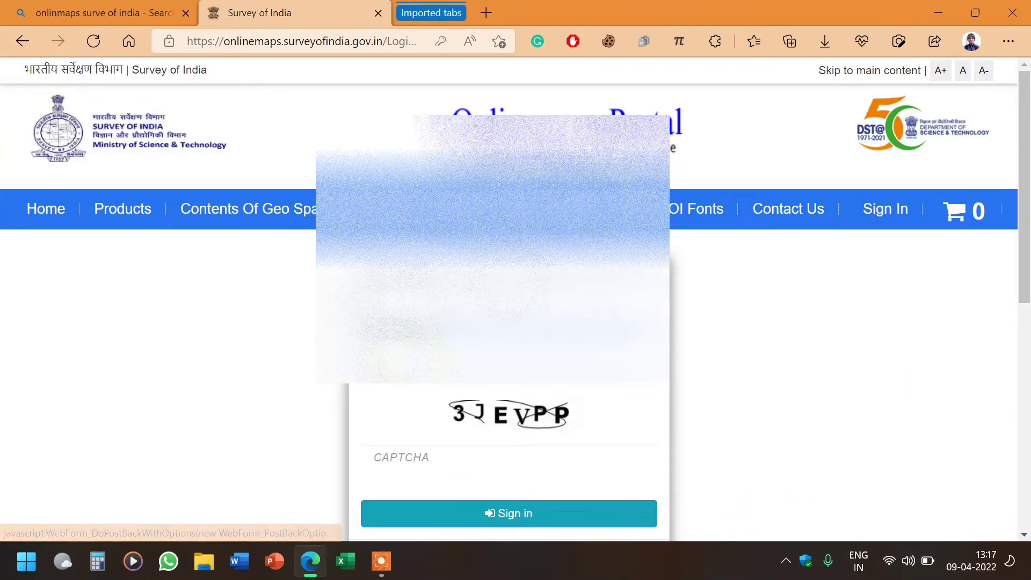
{"action": "scroll", "scroll_direction": "down", "scroll_amount": 3}
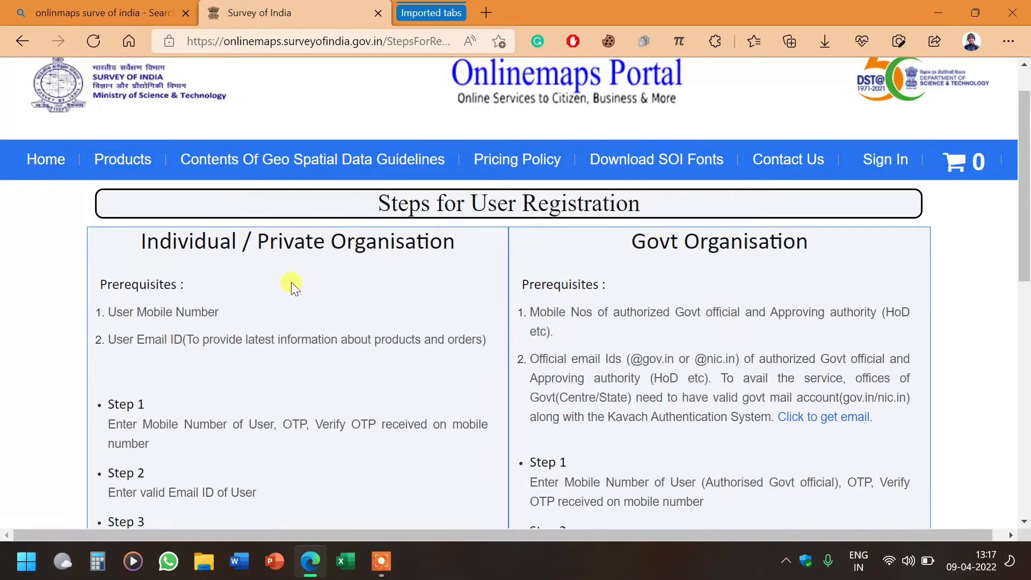
{"action": "scroll", "scroll_direction": "down", "scroll_amount": 3}
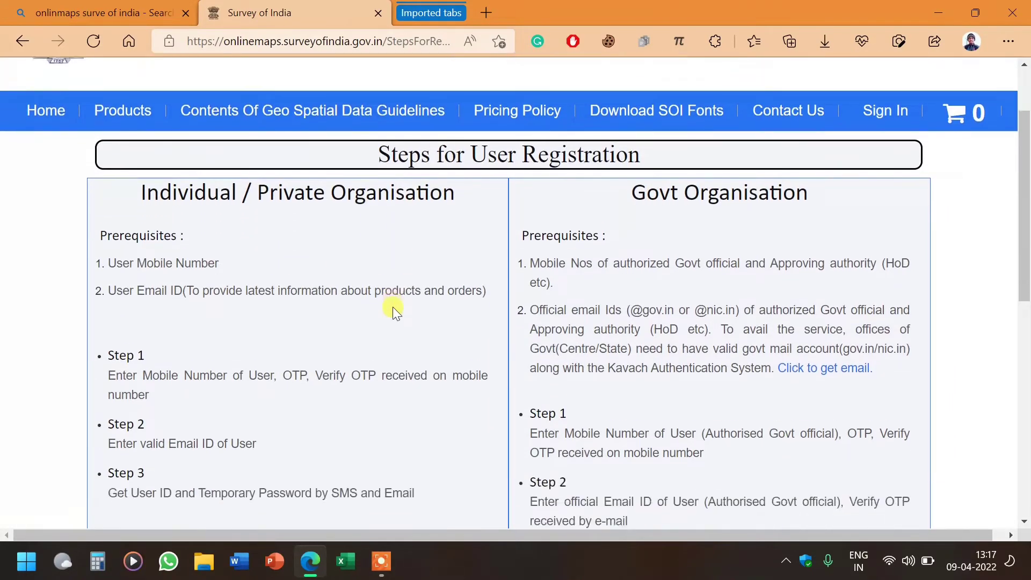
{"action": "scroll", "scroll_direction": "down", "scroll_amount": 3}
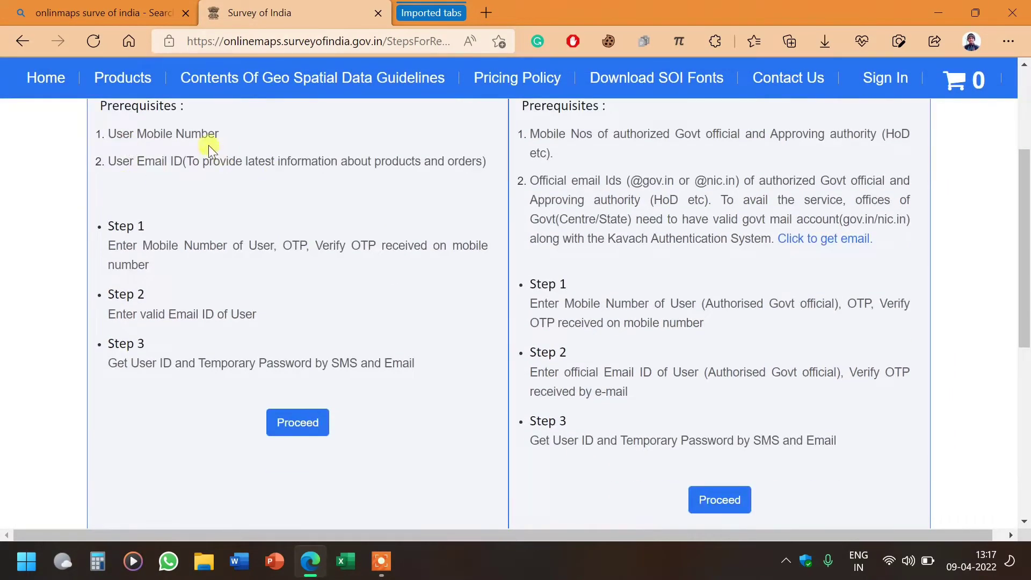
{"action": "mouse_move", "coordinate": [334, 416]}
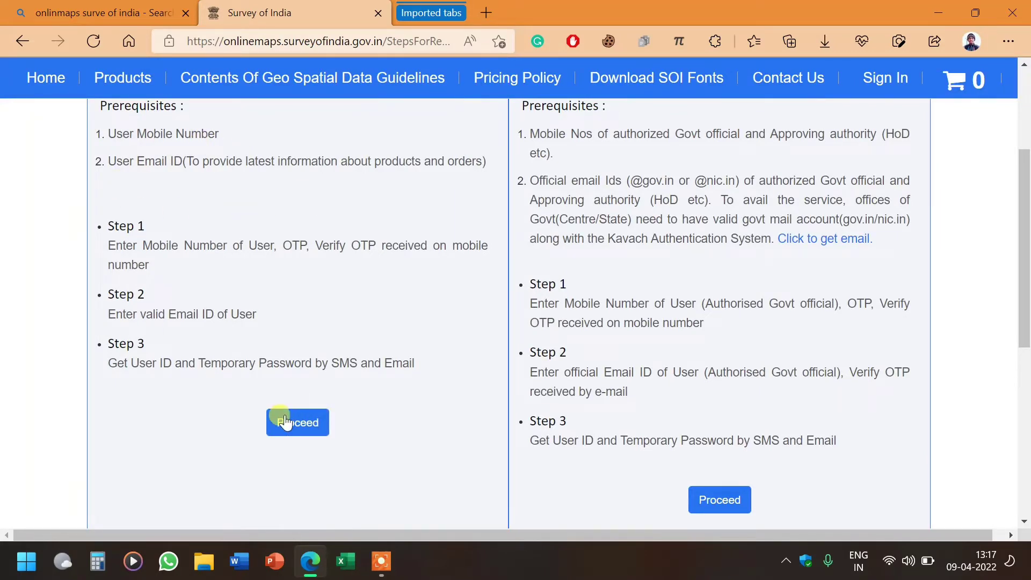
{"action": "scroll", "scroll_direction": "down", "scroll_amount": 3}
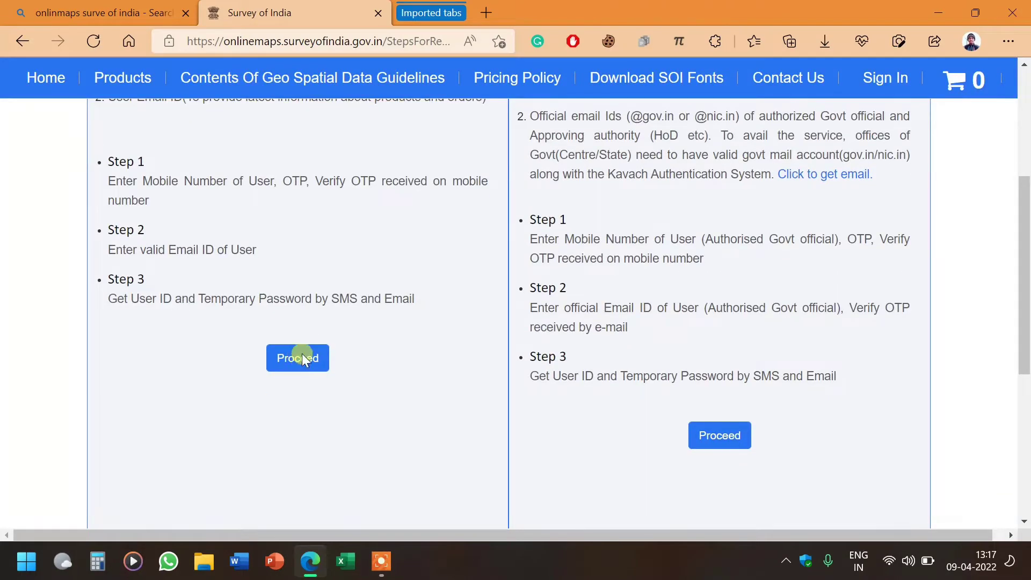
- Proceed as an Individual, enter captcha DQHXNC and submit the profile to get an OTP
{"action": "left_click", "coordinate": [298, 358]}
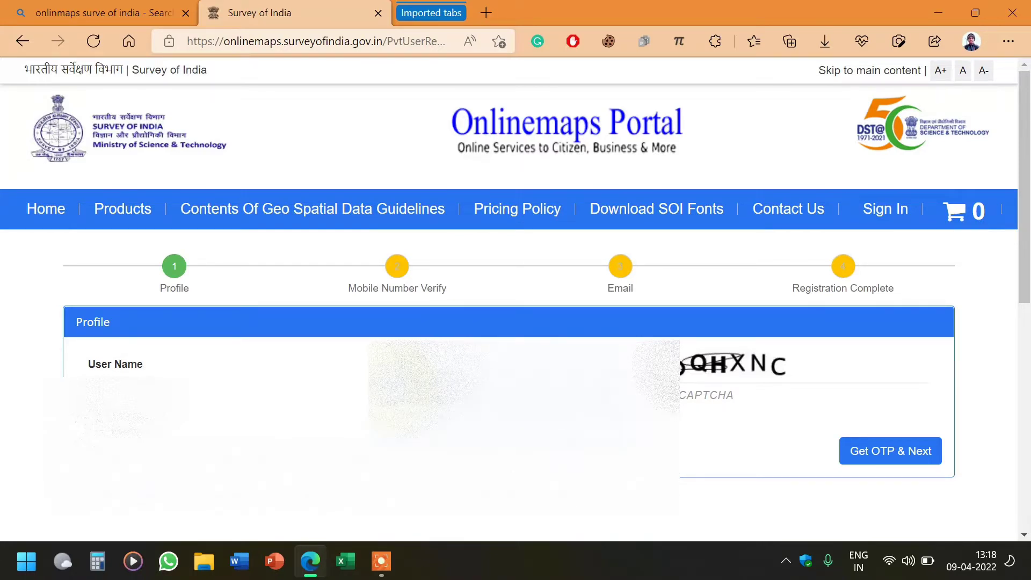
{"action": "left_click", "coordinate": [737, 394]}
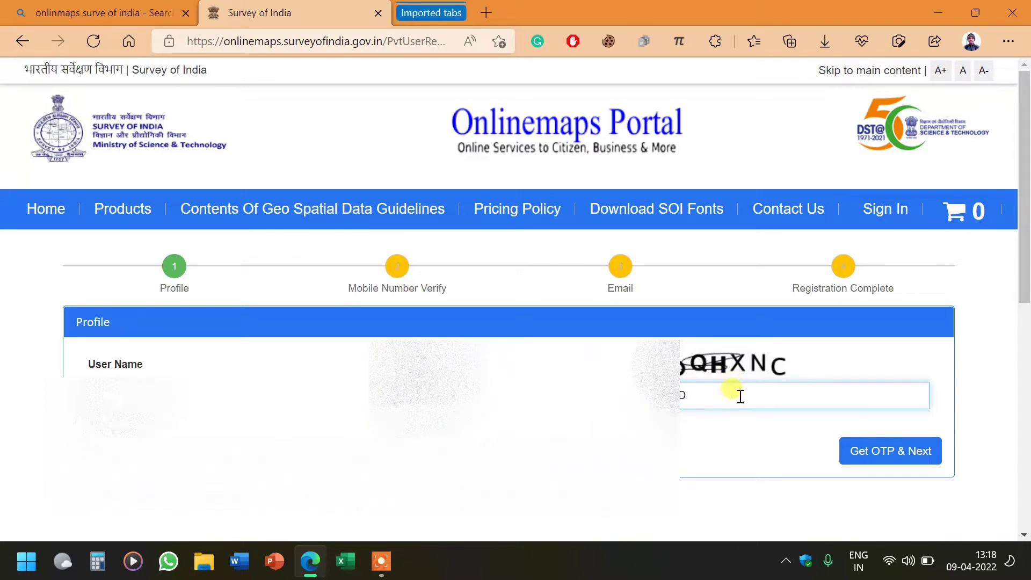
{"action": "type", "text": "DQHX"}
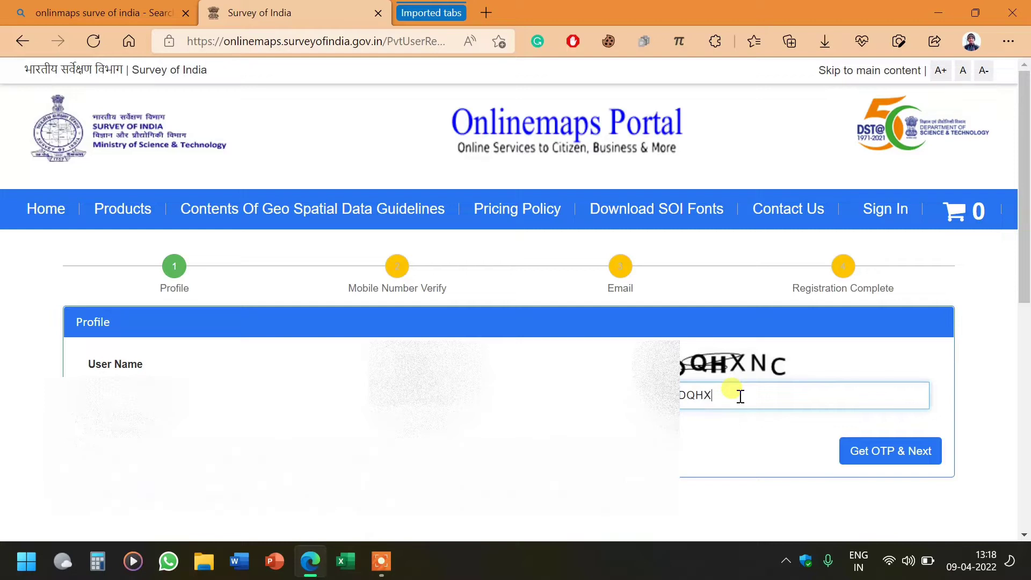
{"action": "type", "text": "NC"}
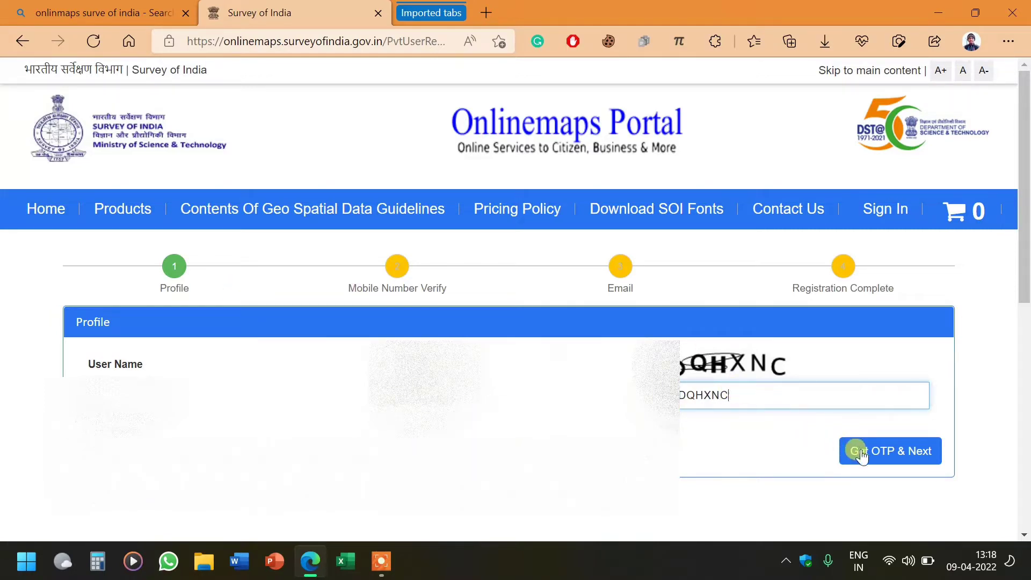
{"action": "left_click", "coordinate": [890, 452]}
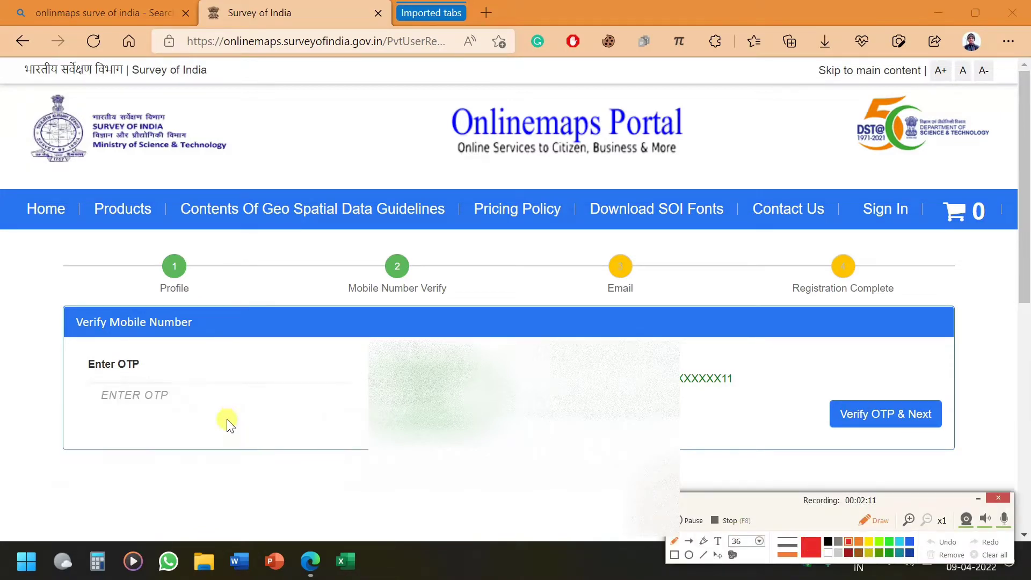
- Enter the OTP received by SMS and verify it to confirm the mobile number
{"action": "left_click_drag", "start_coordinate": [102, 421], "coordinate": [248, 412]}
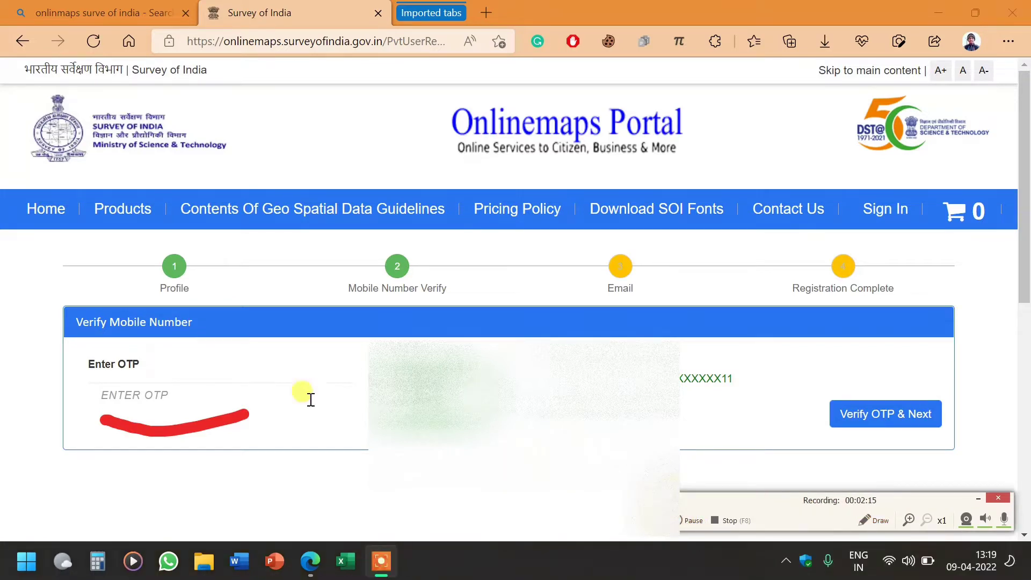
{"action": "left_click", "coordinate": [220, 395]}
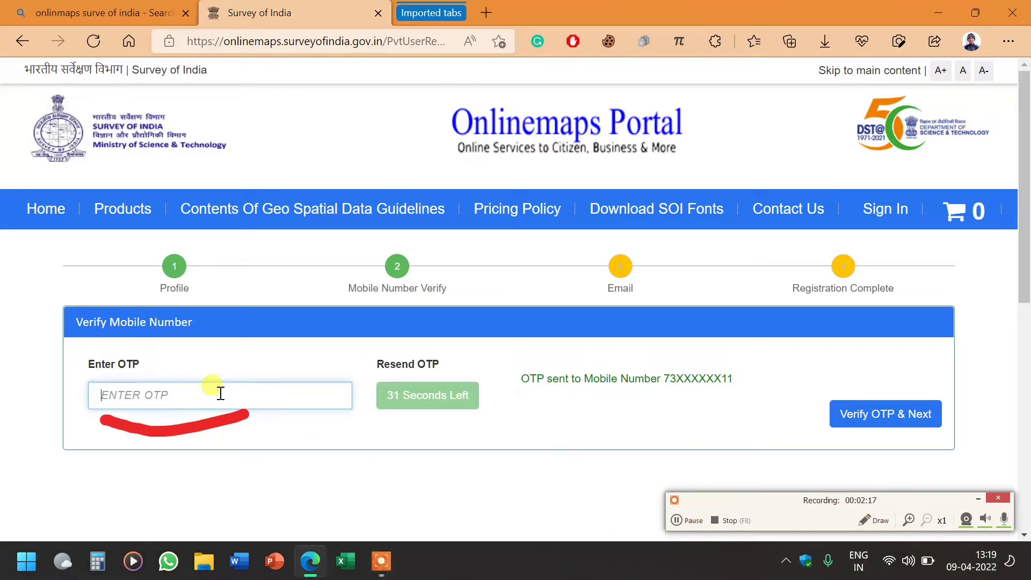
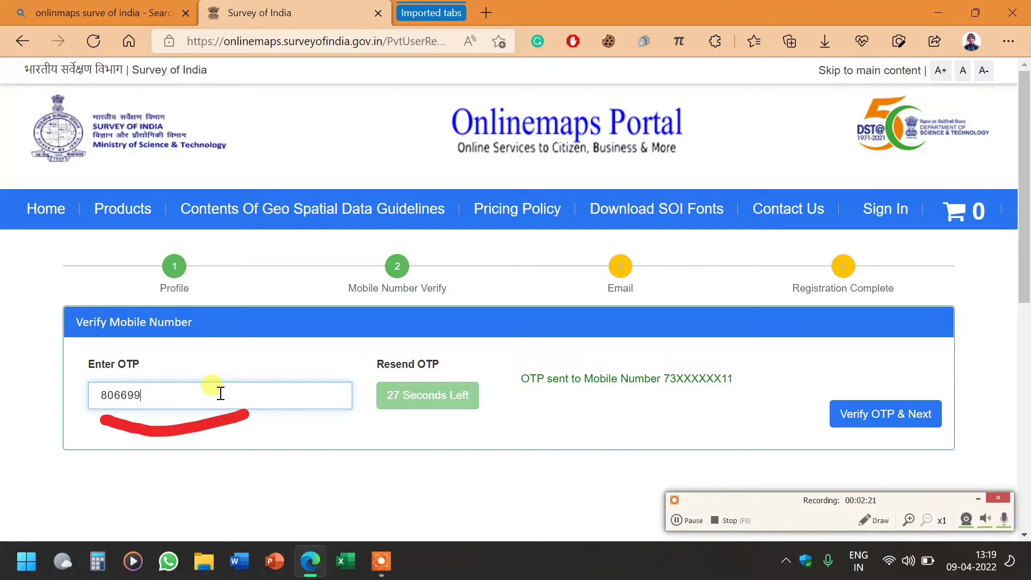
{"action": "left_click", "coordinate": [885, 414]}
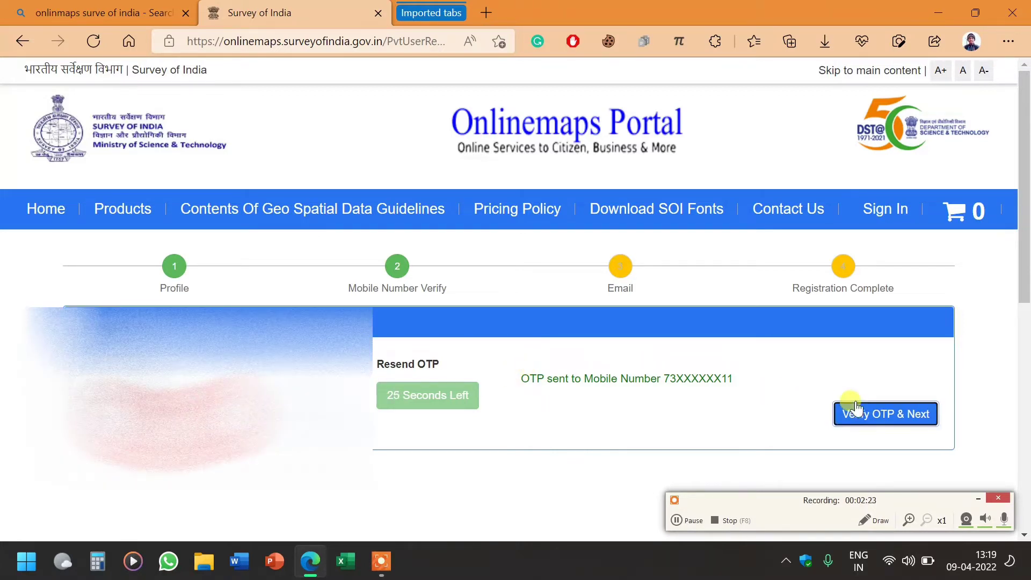
{"action": "left_click", "coordinate": [885, 414]}
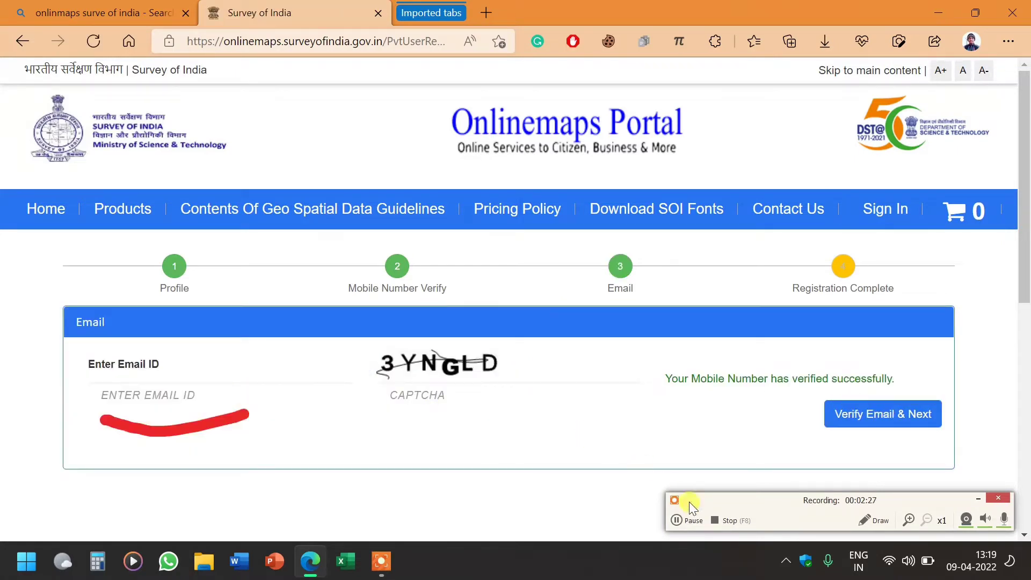
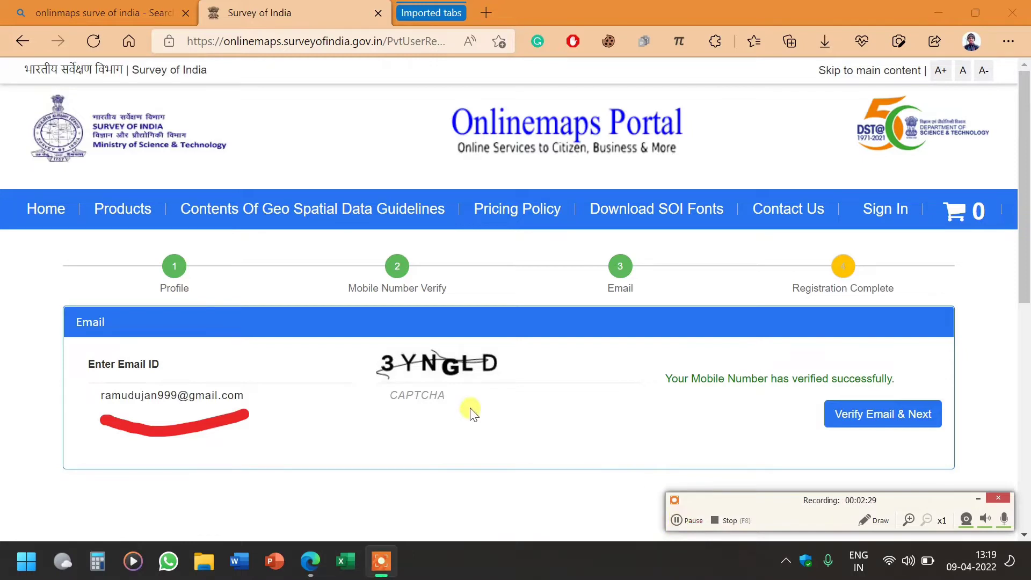
{"action": "left_click", "coordinate": [461, 395]}
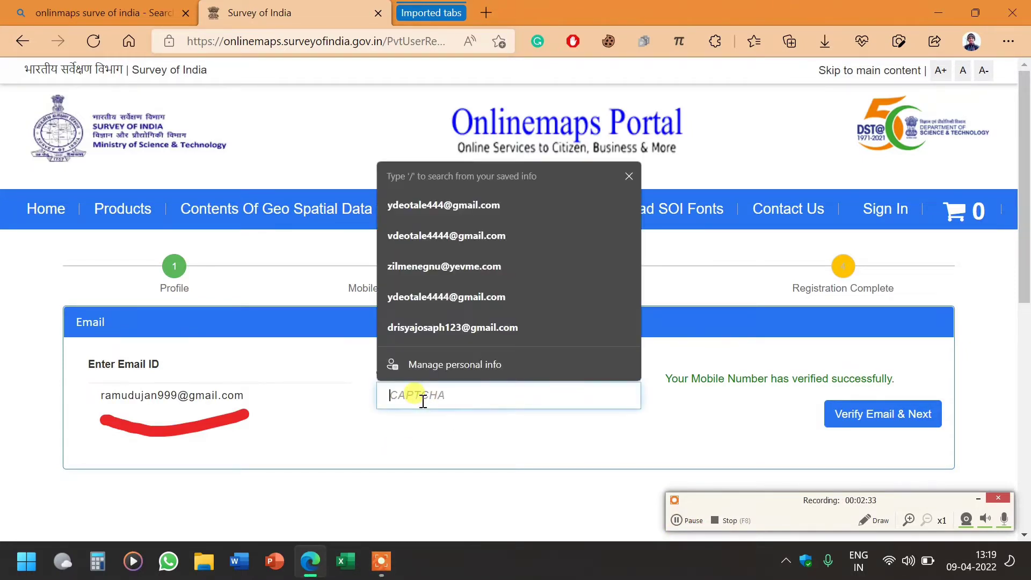
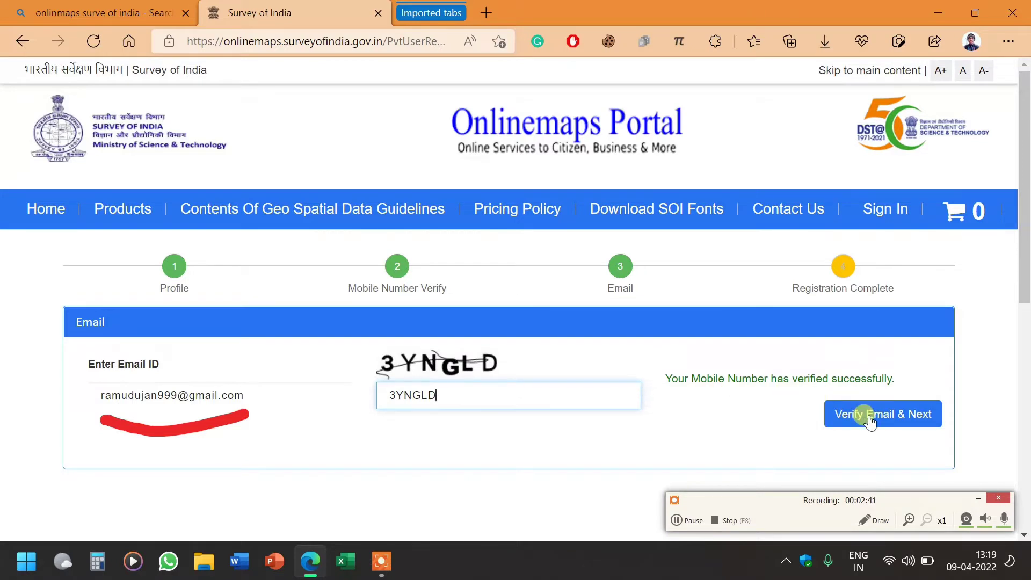
{"action": "left_click", "coordinate": [883, 414]}
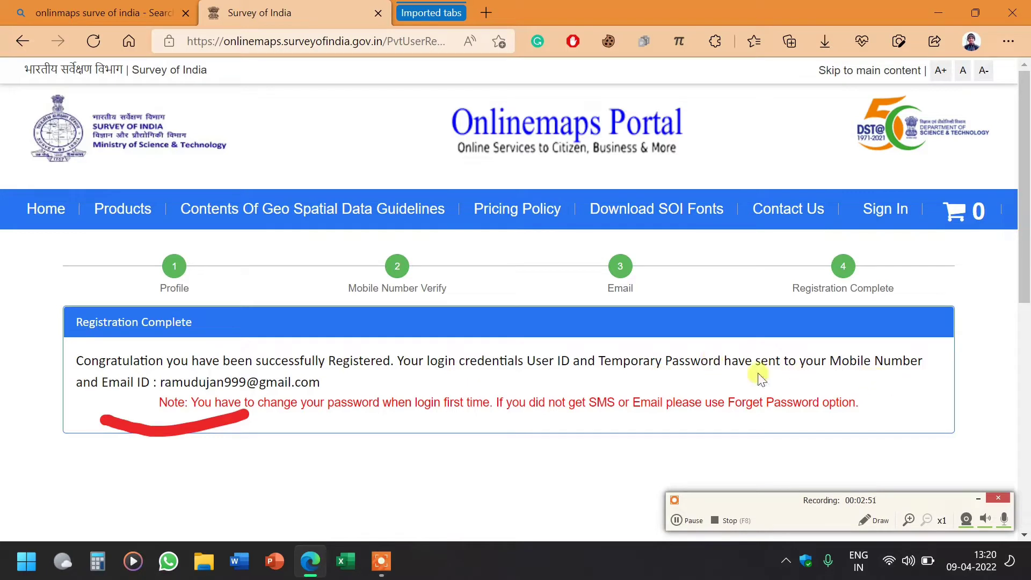
{"action": "mouse_move", "coordinate": [581, 459]}
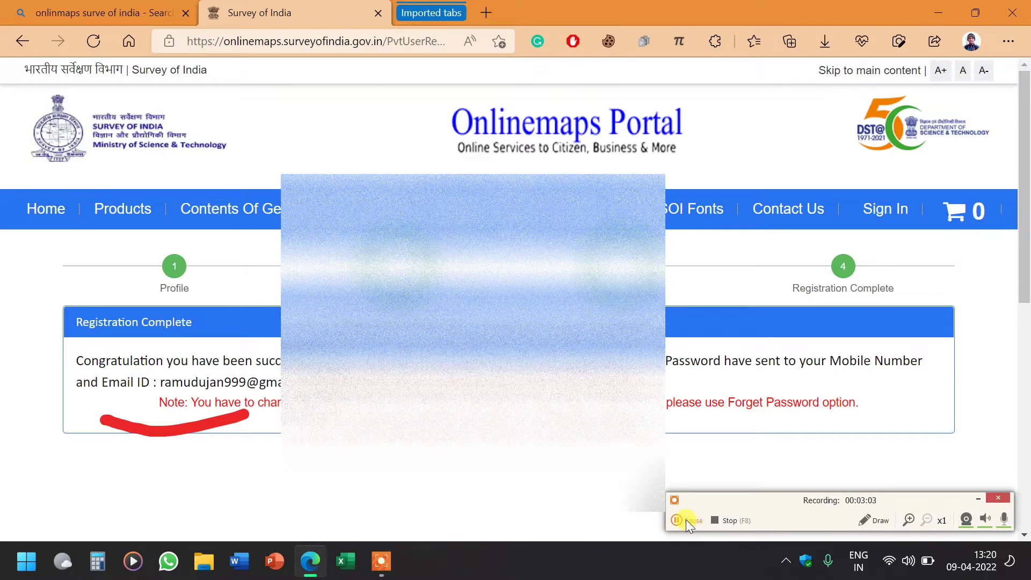
{"action": "left_click", "coordinate": [687, 520]}
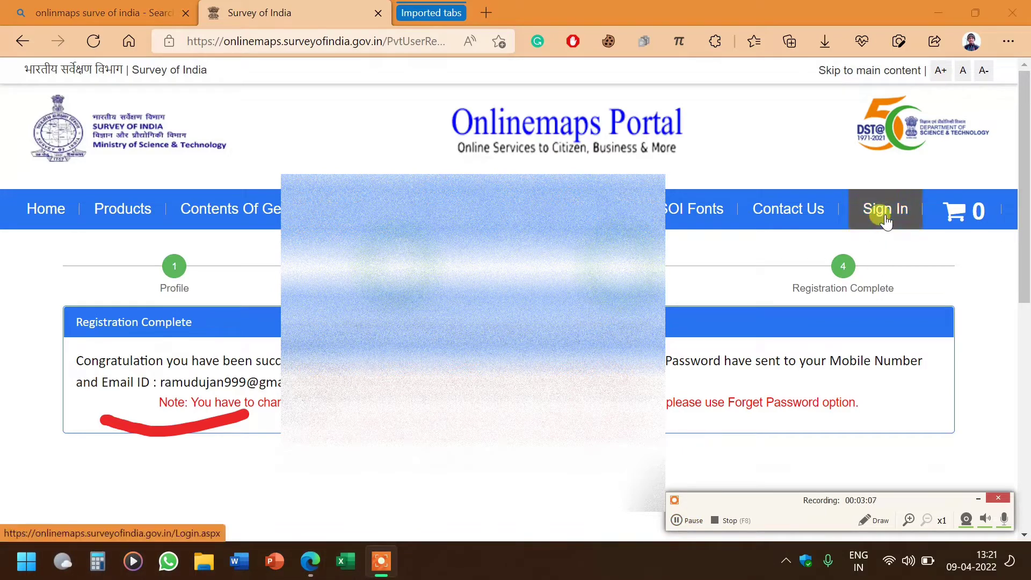
- Sign in with the User ID, temporary password and captcha to reach the set-new-password page
{"action": "left_click", "coordinate": [886, 209]}
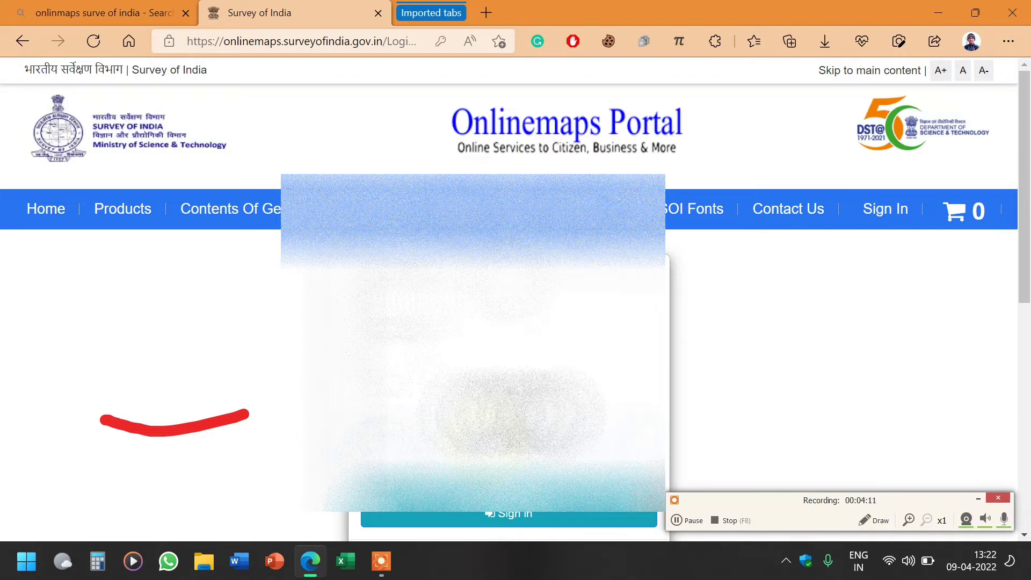
{"action": "left_click", "coordinate": [508, 514]}
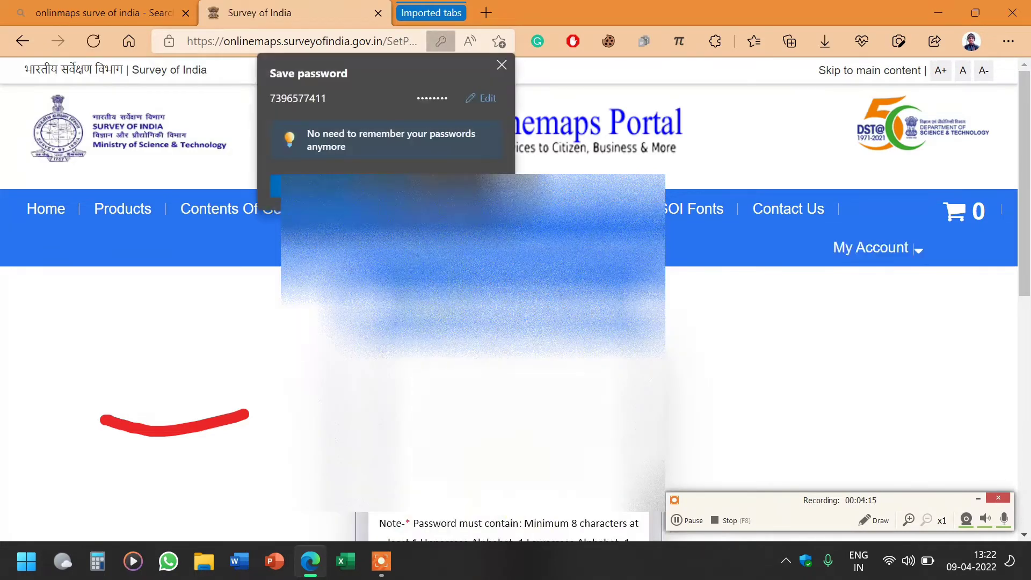
- Dismiss Edge's save-password offer, fill the new password fields and save with Set Password
{"action": "left_click", "coordinate": [502, 64]}
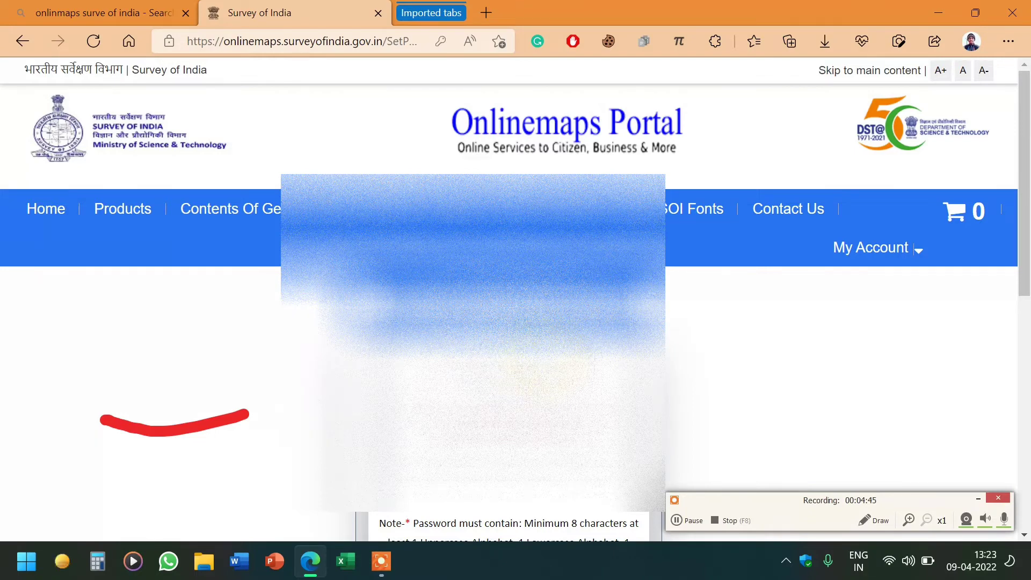
{"action": "scroll", "scroll_direction": "down", "scroll_amount": 3}
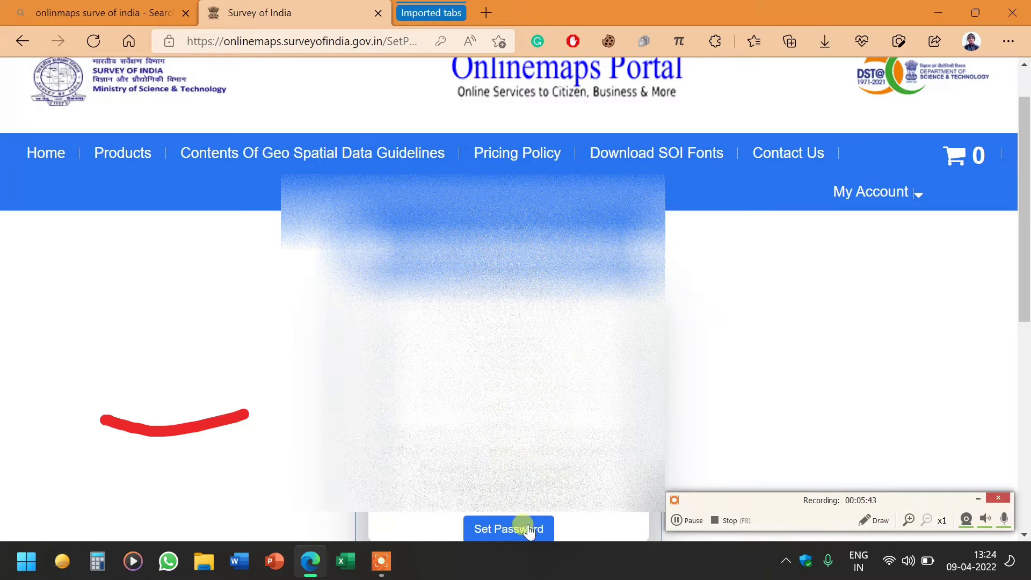
{"action": "left_click", "coordinate": [508, 529]}
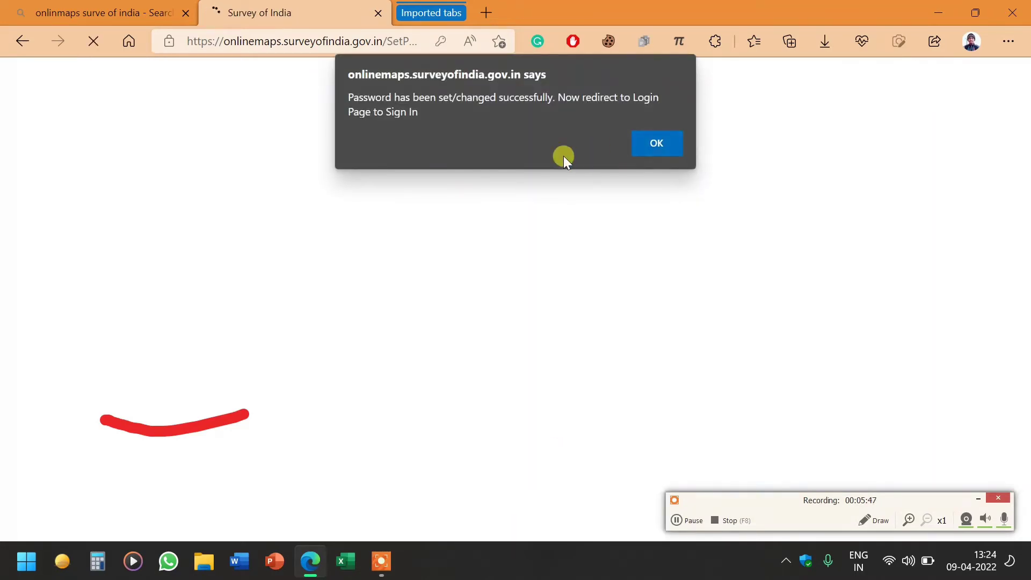
- Acknowledge the password-changed alert with OK to return to the login page
{"action": "left_click", "coordinate": [655, 143]}
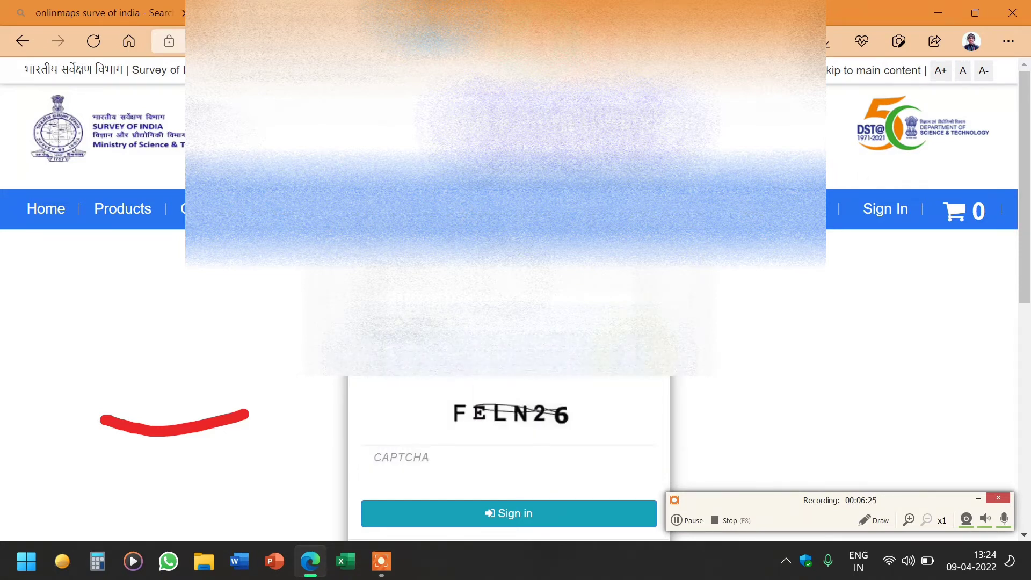
- Sign in again with the User ID, new password and captcha FELN26
{"action": "left_click", "coordinate": [509, 458]}
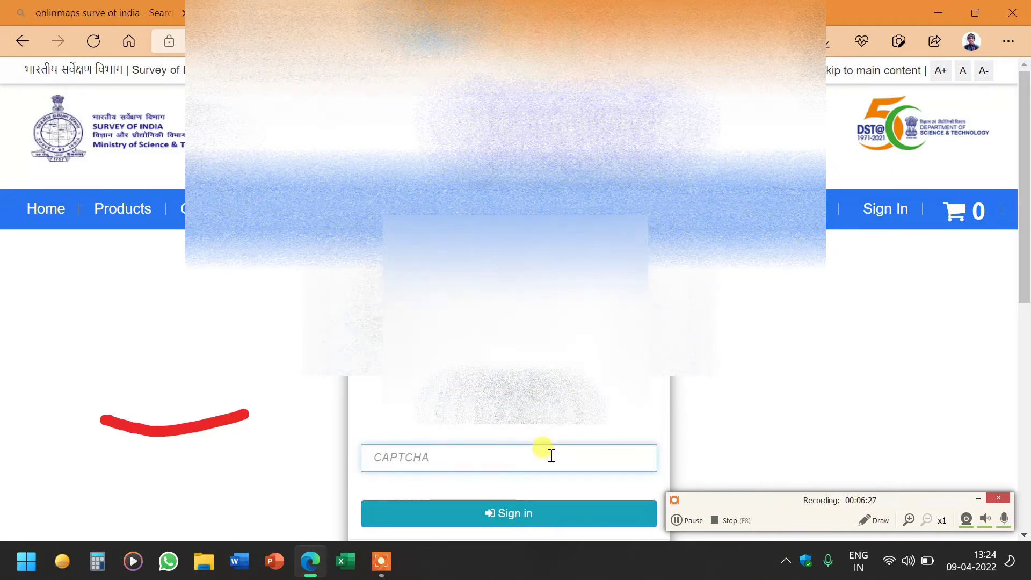
{"action": "type", "text": "FELN26"}
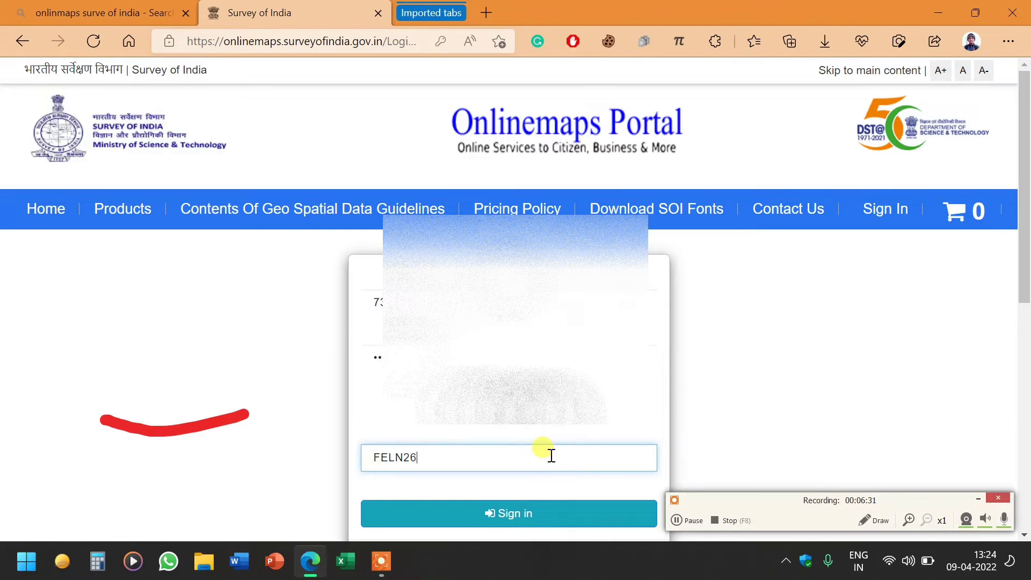
{"action": "left_click", "coordinate": [508, 513]}
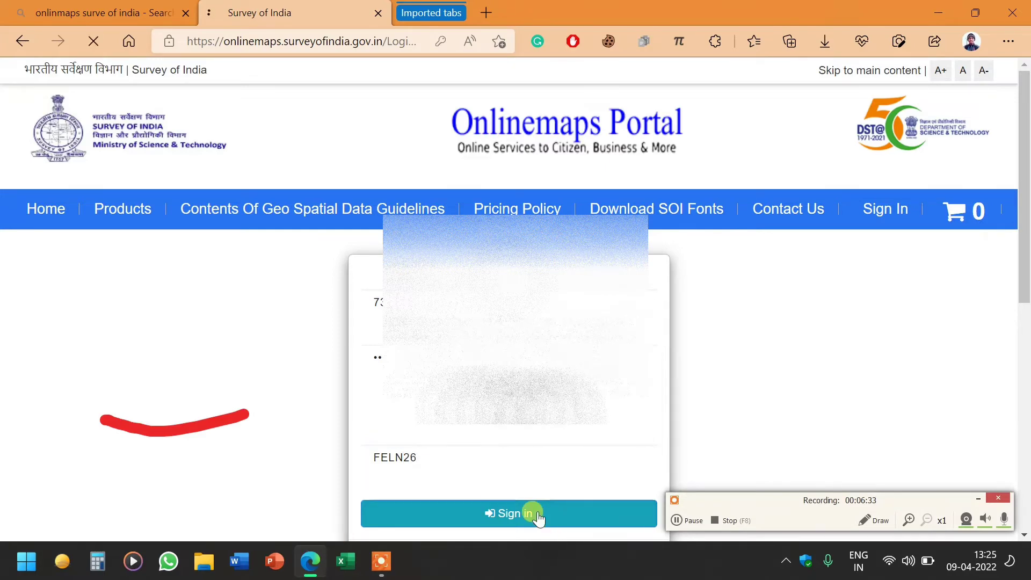
- Return to the portal home page and scroll to the Open Series Map (Free Pdf) tile
{"action": "left_click", "coordinate": [509, 513]}
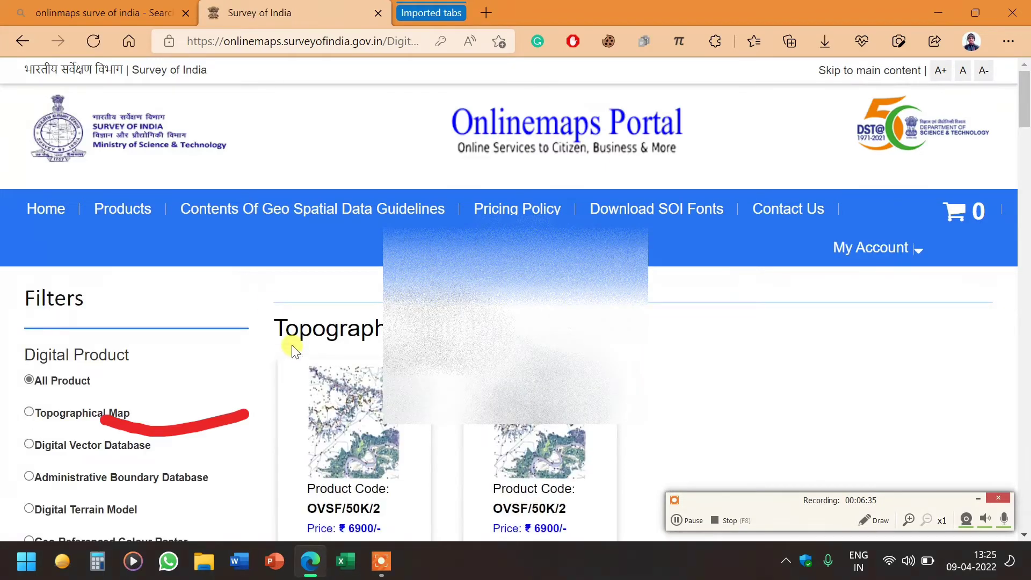
{"action": "scroll", "scroll_direction": "down", "scroll_amount": 3}
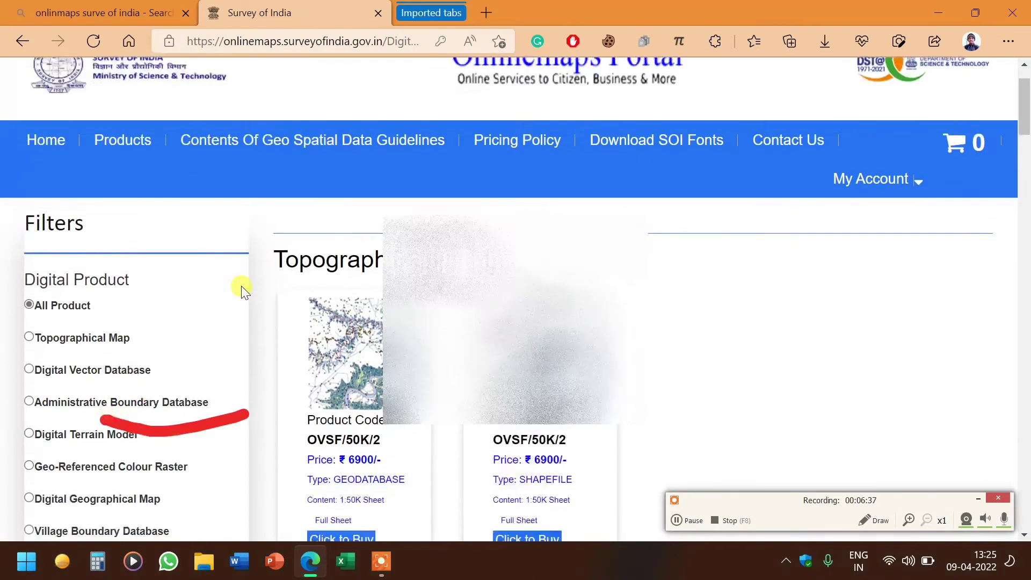
{"action": "scroll", "scroll_direction": "down", "scroll_amount": 3}
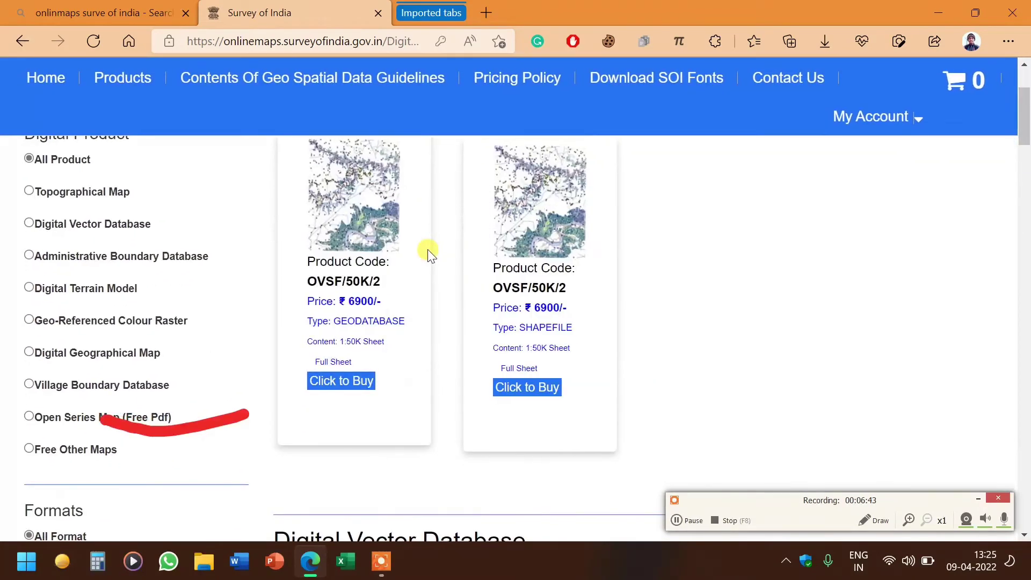
{"action": "mouse_move", "coordinate": [280, 272]}
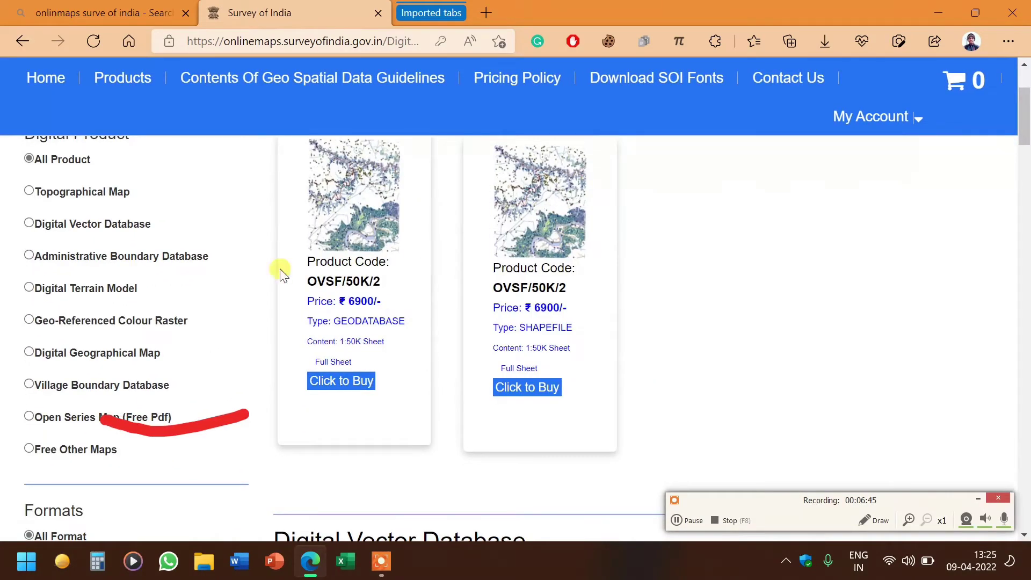
{"action": "left_click", "coordinate": [45, 78]}
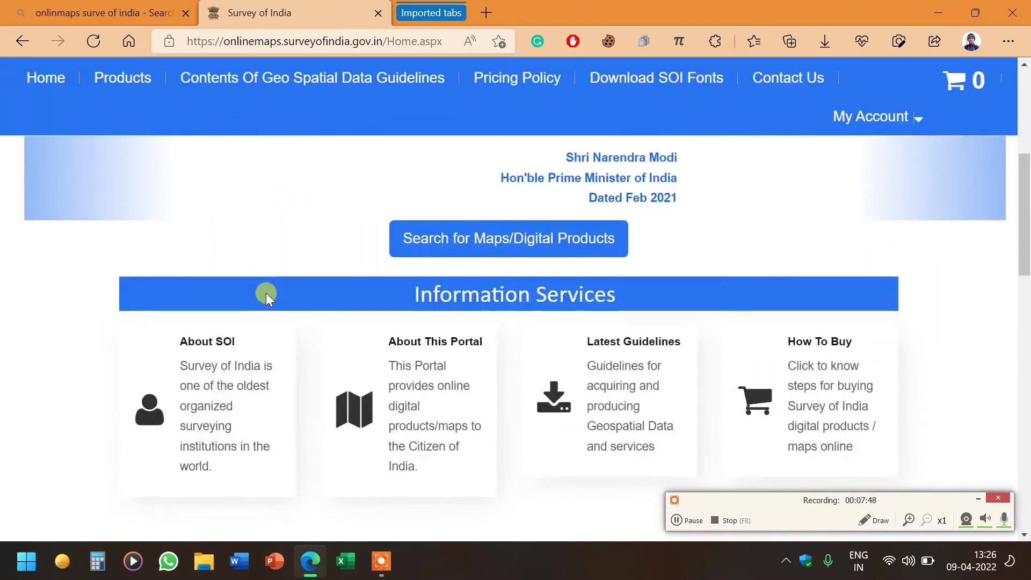
{"action": "scroll", "scroll_direction": "down", "scroll_amount": 3}
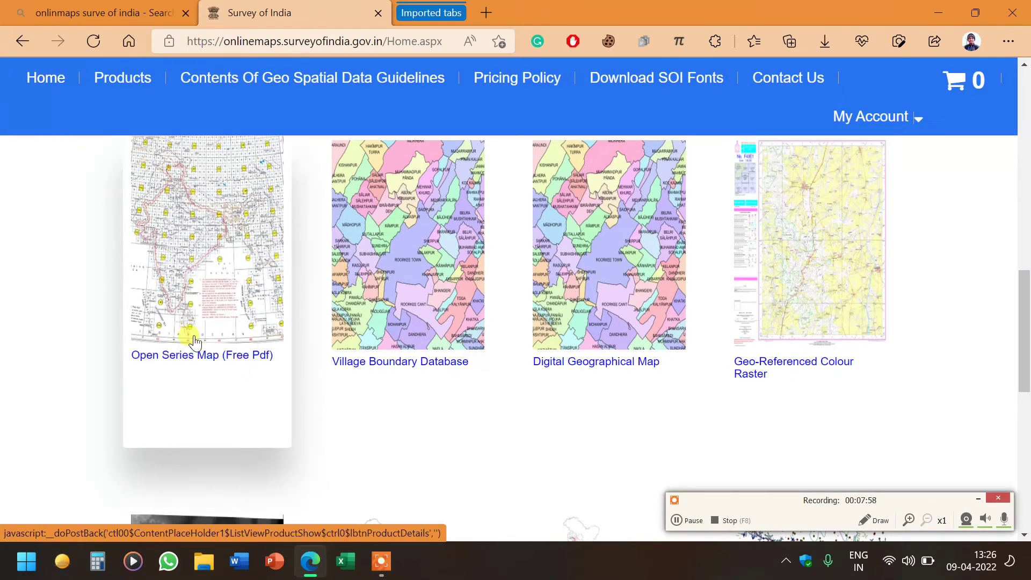
{"action": "mouse_move", "coordinate": [222, 337]}
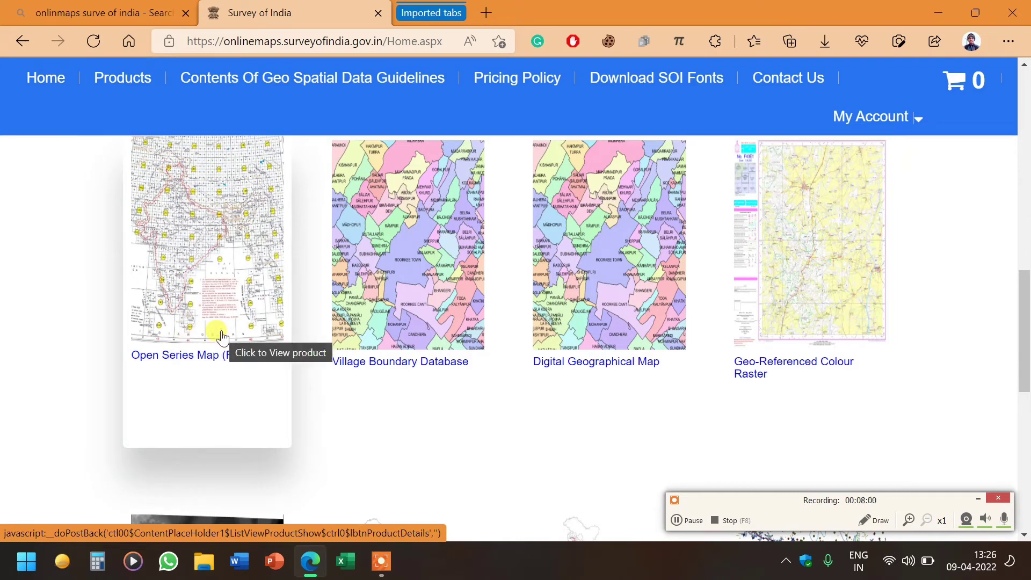
{"action": "mouse_move", "coordinate": [480, 353]}
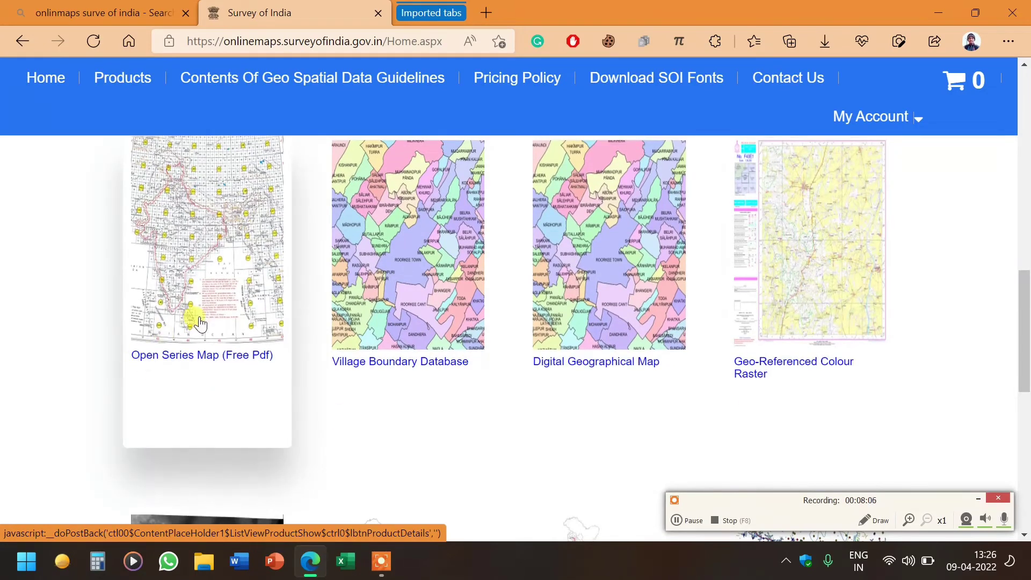
- Enter the Open Series Map (Free Pdf) product and begin sheet number 56 in the Sheet Number field
{"action": "left_click", "coordinate": [202, 355]}
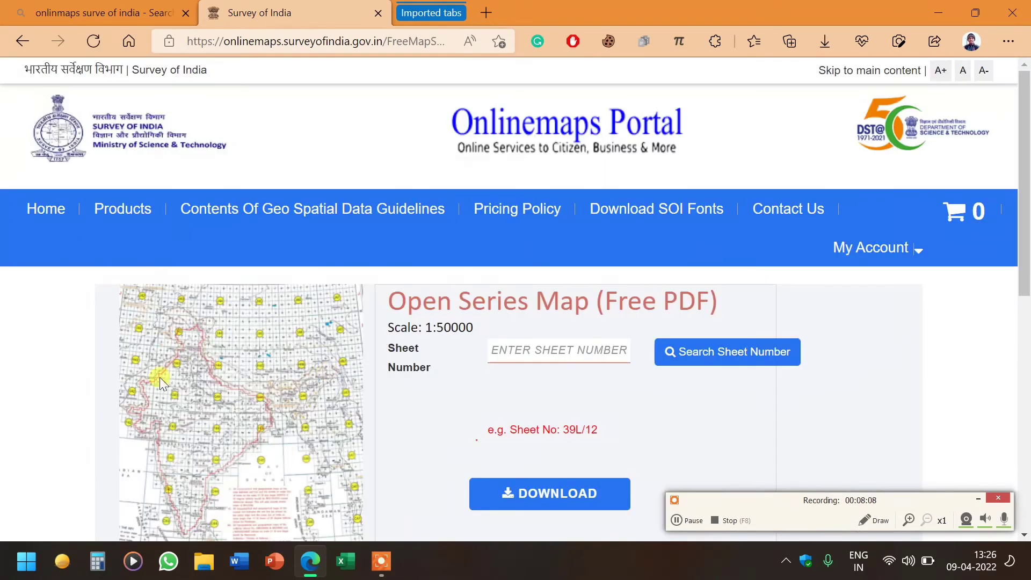
{"action": "left_click", "coordinate": [559, 350]}
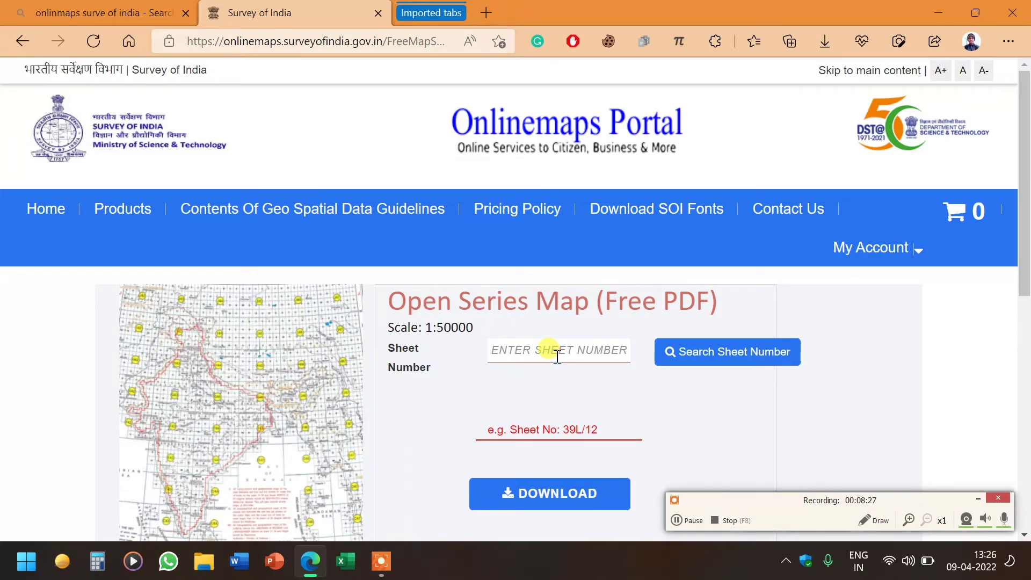
{"action": "mouse_move", "coordinate": [525, 341]}
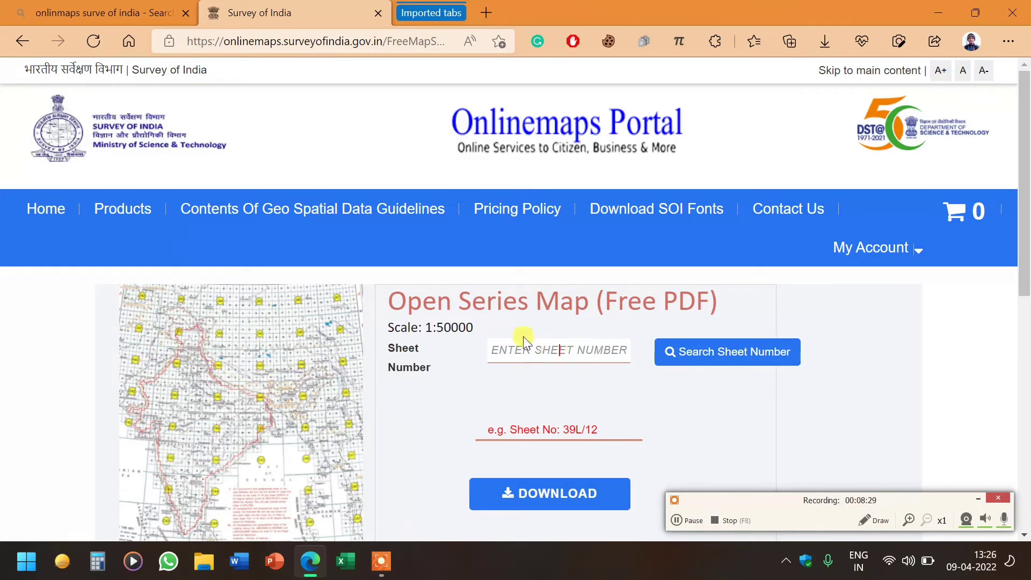
{"action": "type", "text": "56"}
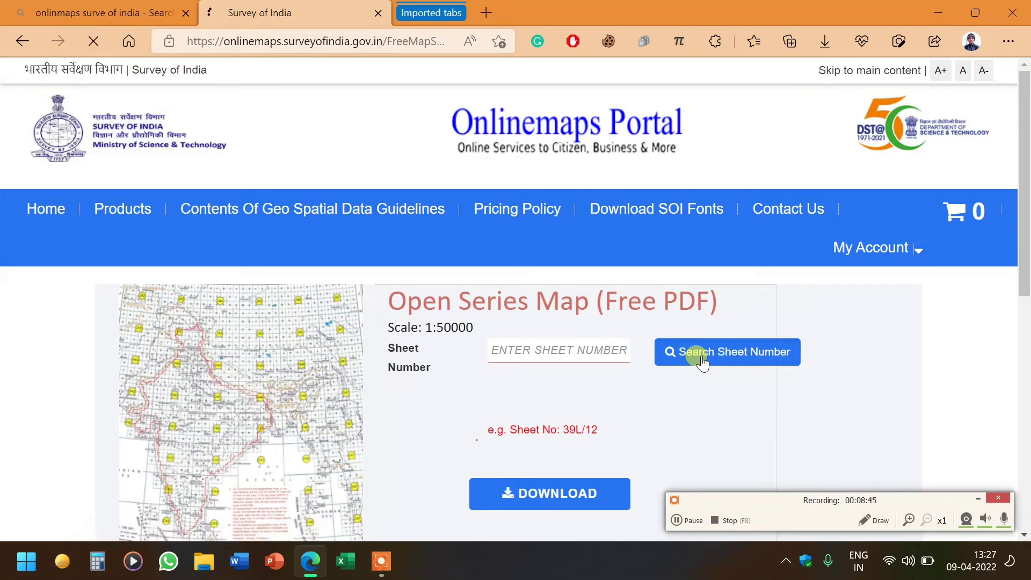
- In the Select Sheet dialog set state KARNATAKA and district KALABURAGI
{"action": "left_click", "coordinate": [727, 351]}
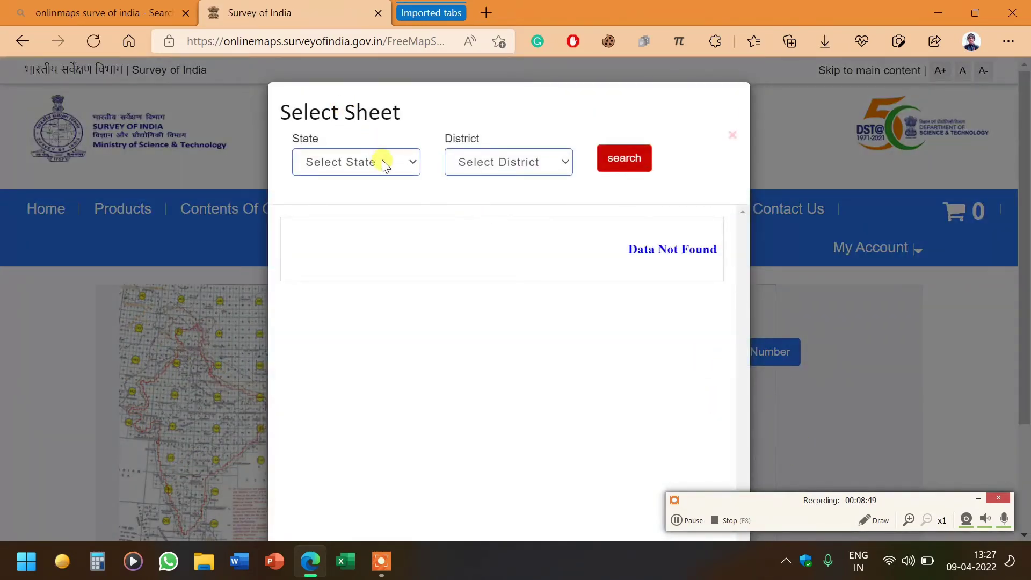
{"action": "left_click", "coordinate": [355, 163]}
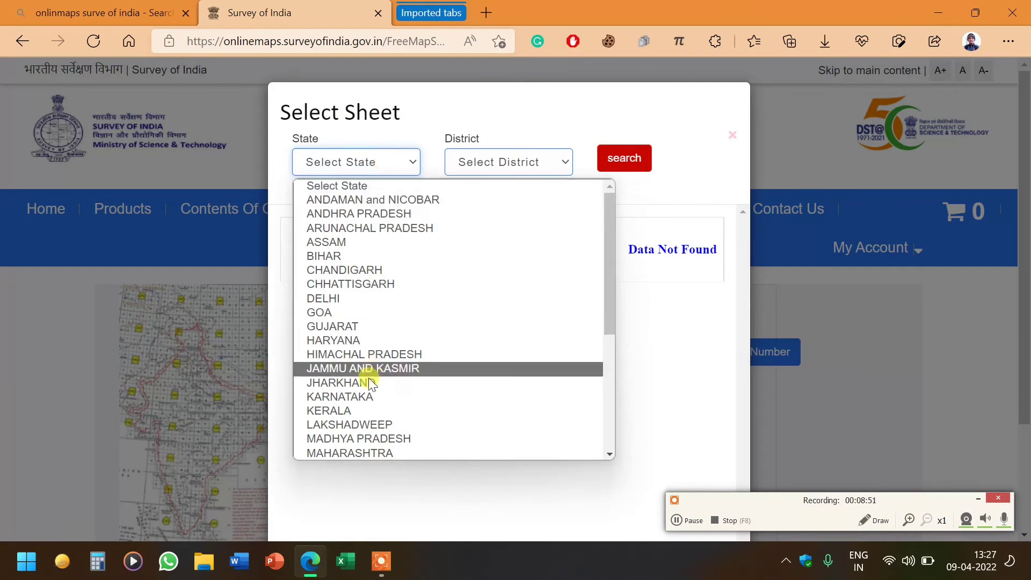
{"action": "left_click", "coordinate": [340, 397]}
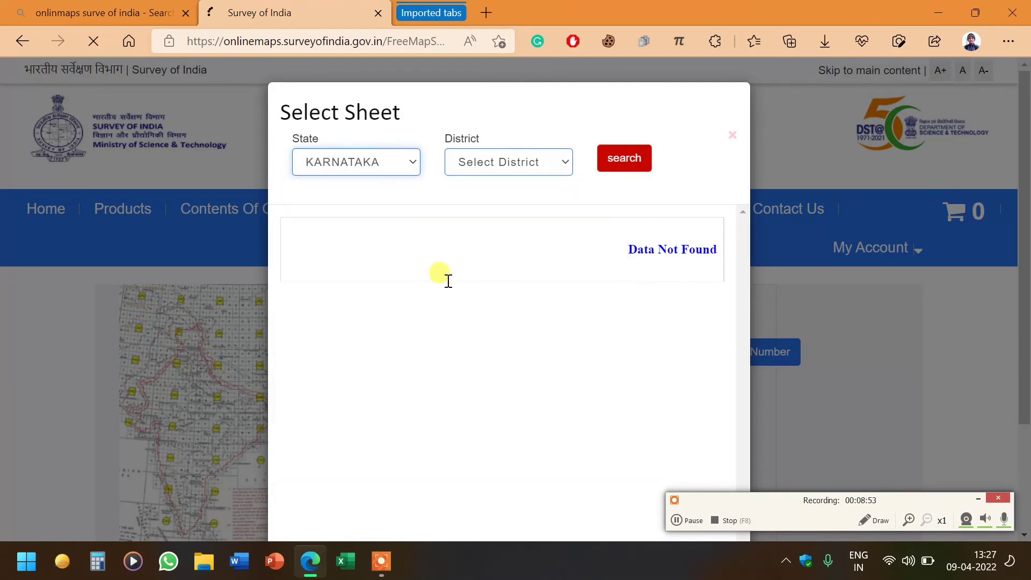
{"action": "left_click", "coordinate": [507, 162]}
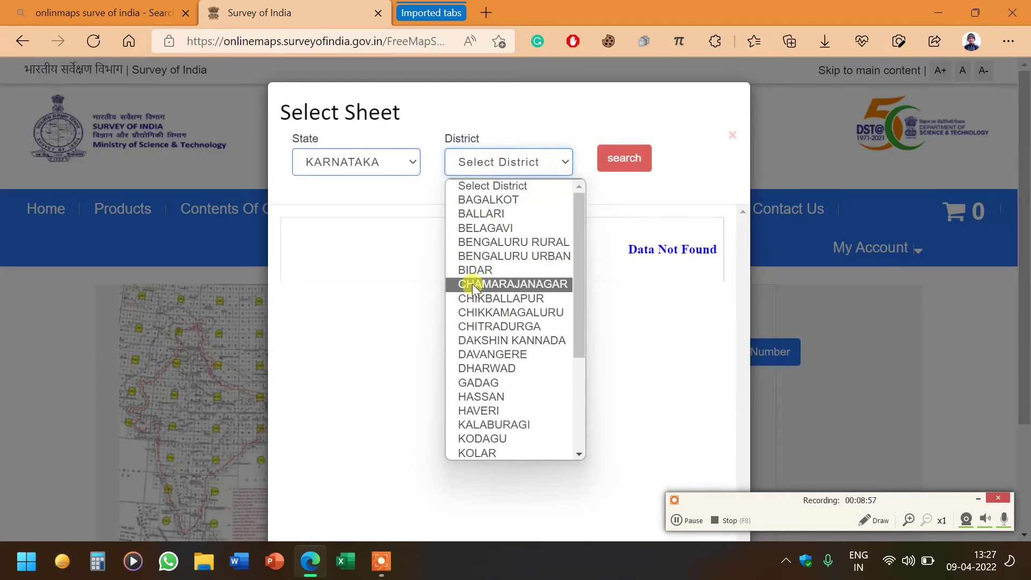
{"action": "scroll", "scroll_direction": "down", "scroll_amount": 3}
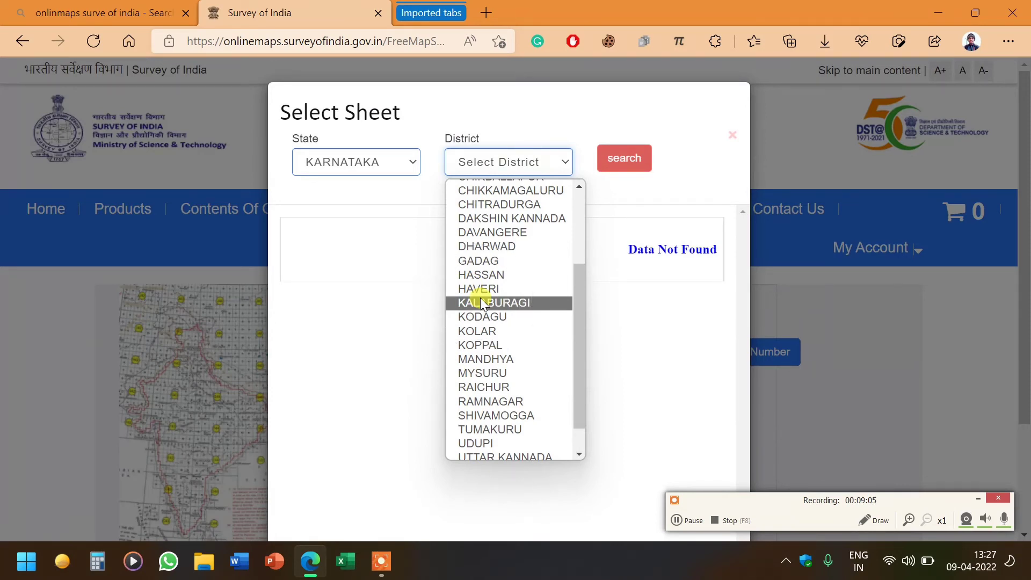
{"action": "left_click", "coordinate": [495, 303]}
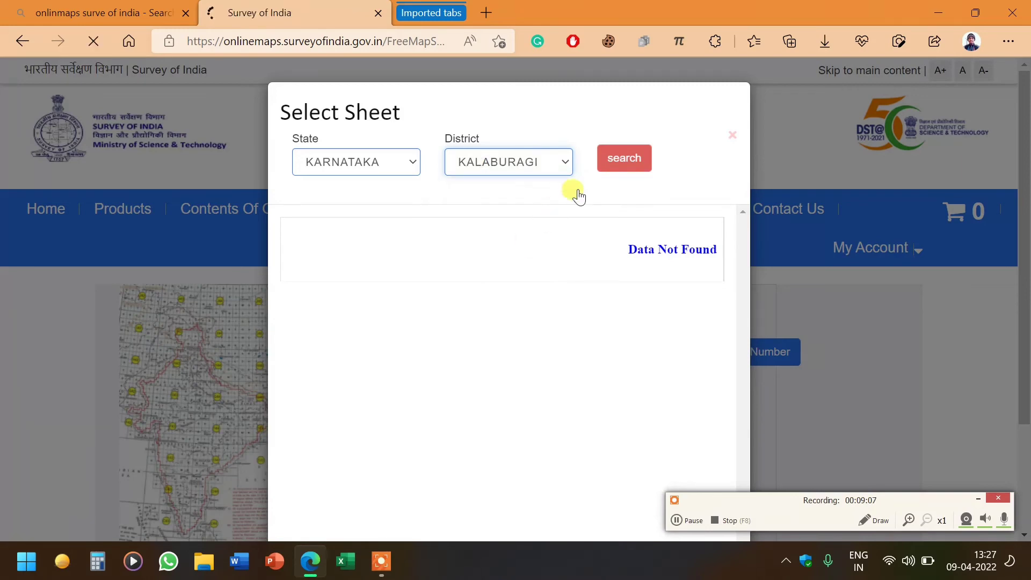
- Search Kalaburagi's sheets and select row 5, E43Q15 (56C/15), from the results
{"action": "left_click", "coordinate": [623, 158]}
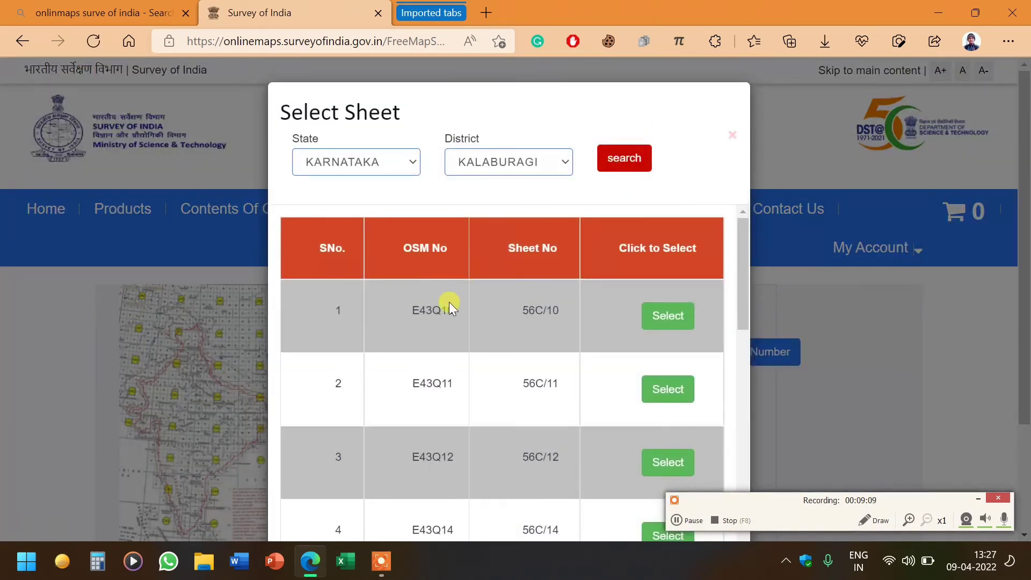
{"action": "mouse_move", "coordinate": [541, 339]}
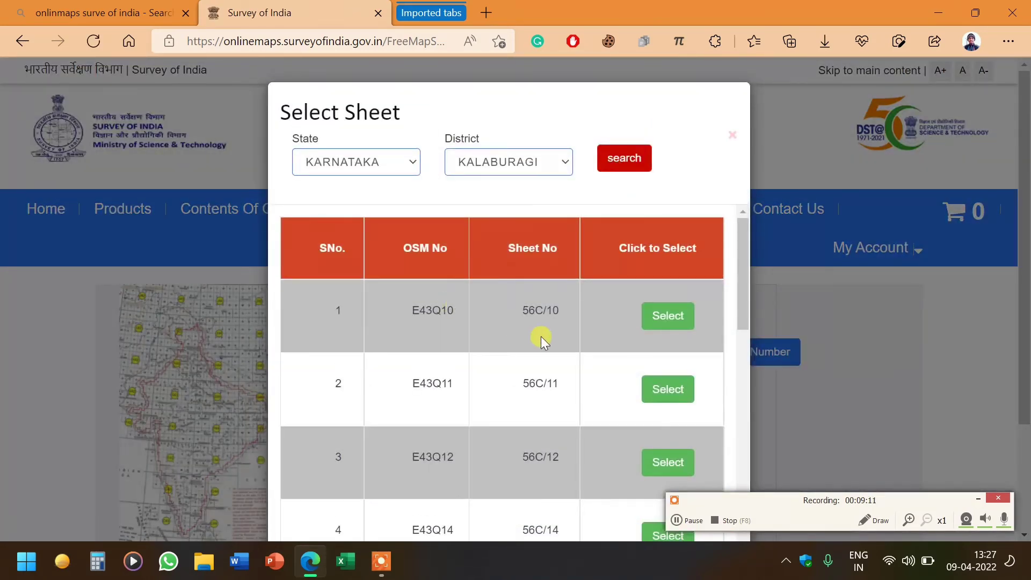
{"action": "scroll", "scroll_direction": "down", "scroll_amount": 3}
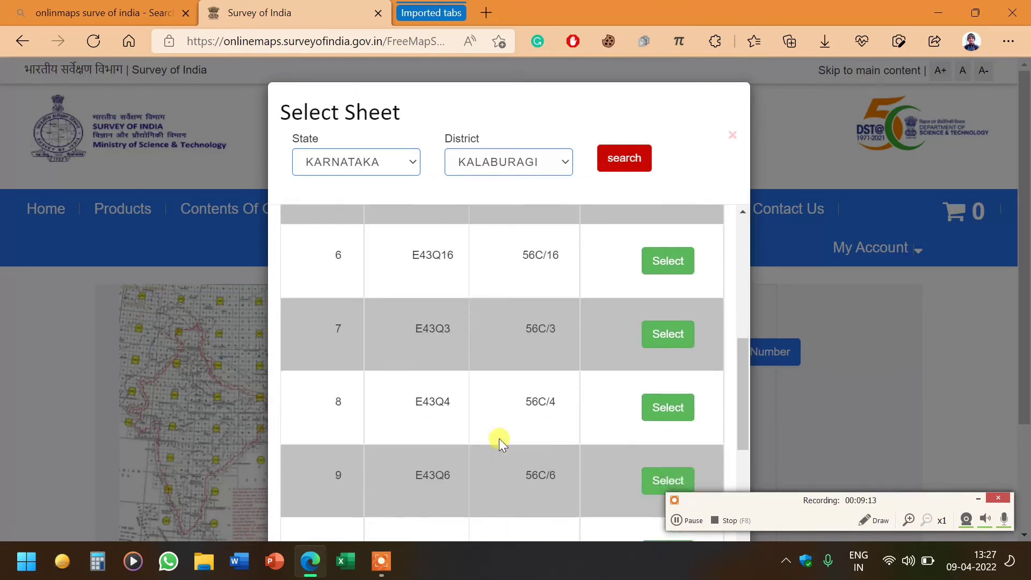
{"action": "scroll", "scroll_direction": "down", "scroll_amount": 3}
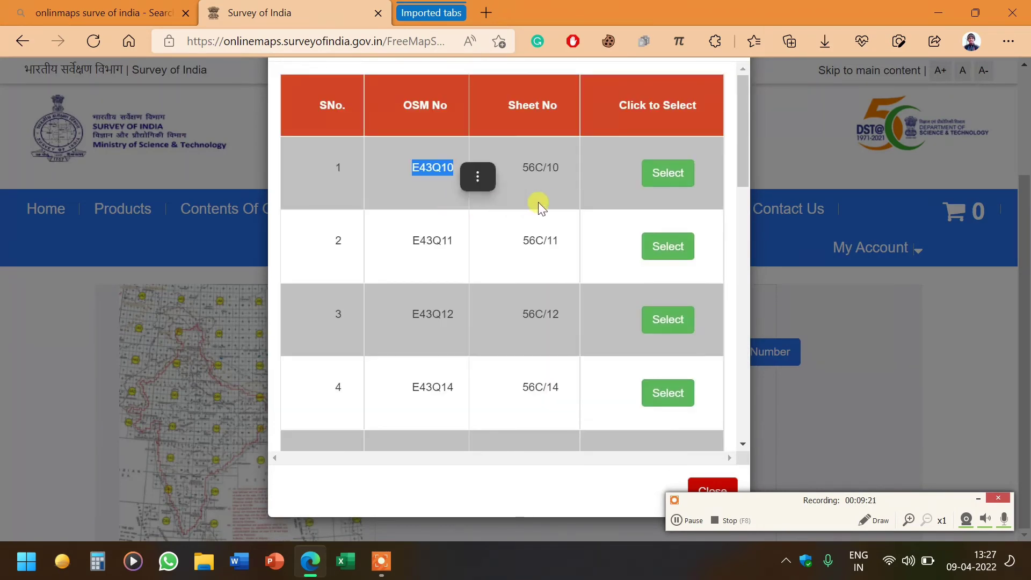
{"action": "mouse_move", "coordinate": [511, 191]}
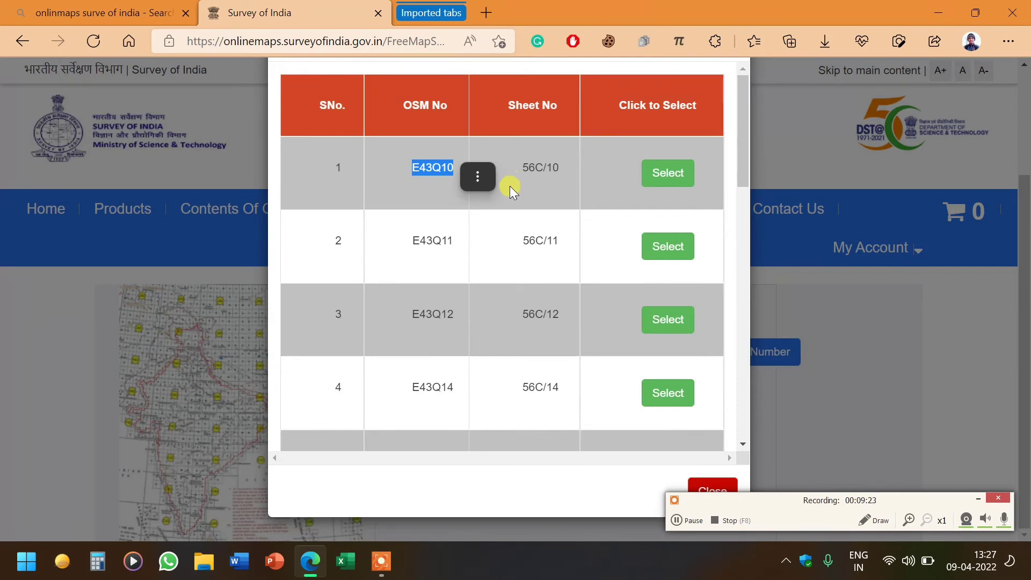
{"action": "mouse_move", "coordinate": [502, 277]}
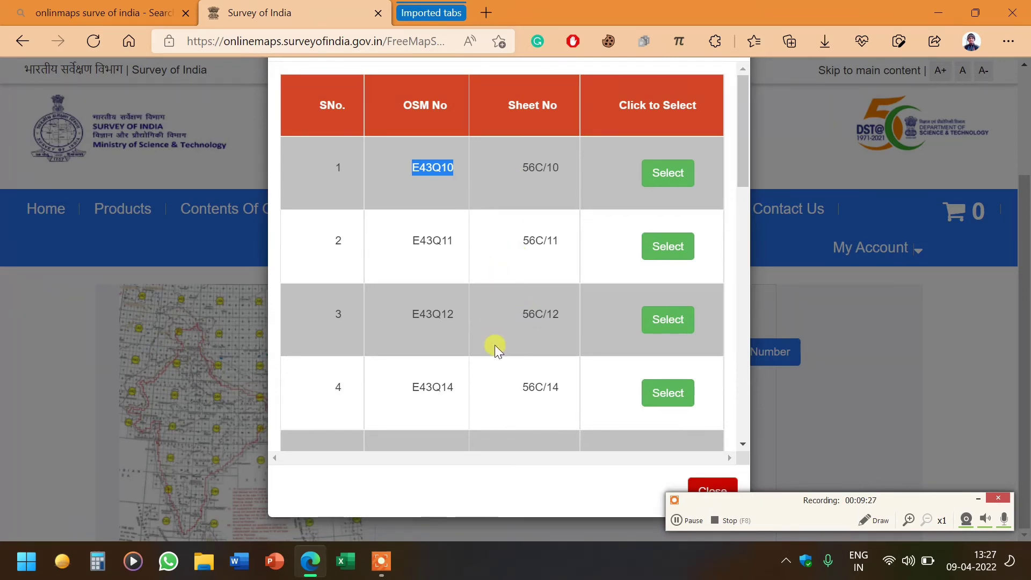
{"action": "scroll", "scroll_direction": "down", "scroll_amount": 3}
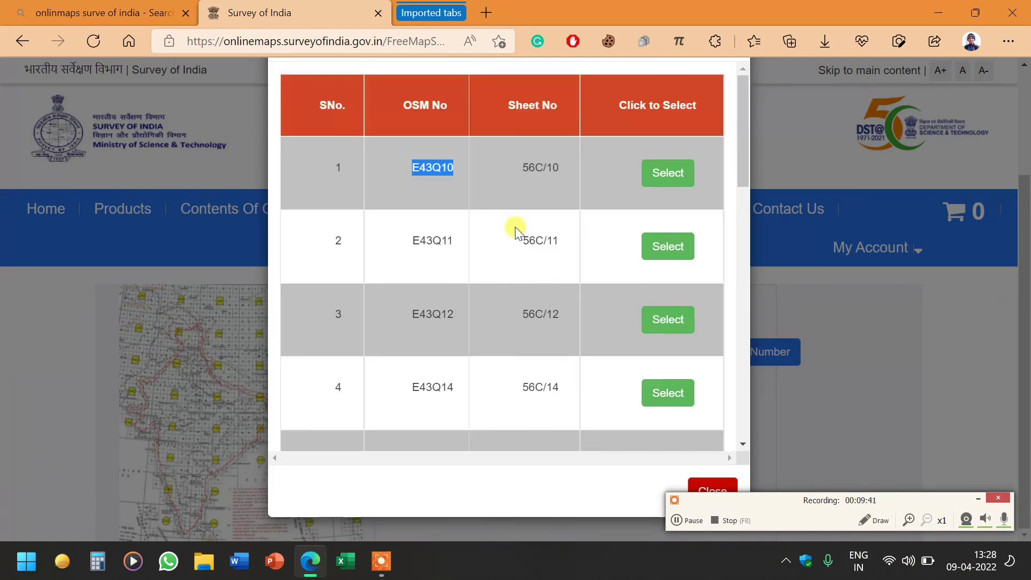
{"action": "scroll", "scroll_direction": "down", "scroll_amount": 3}
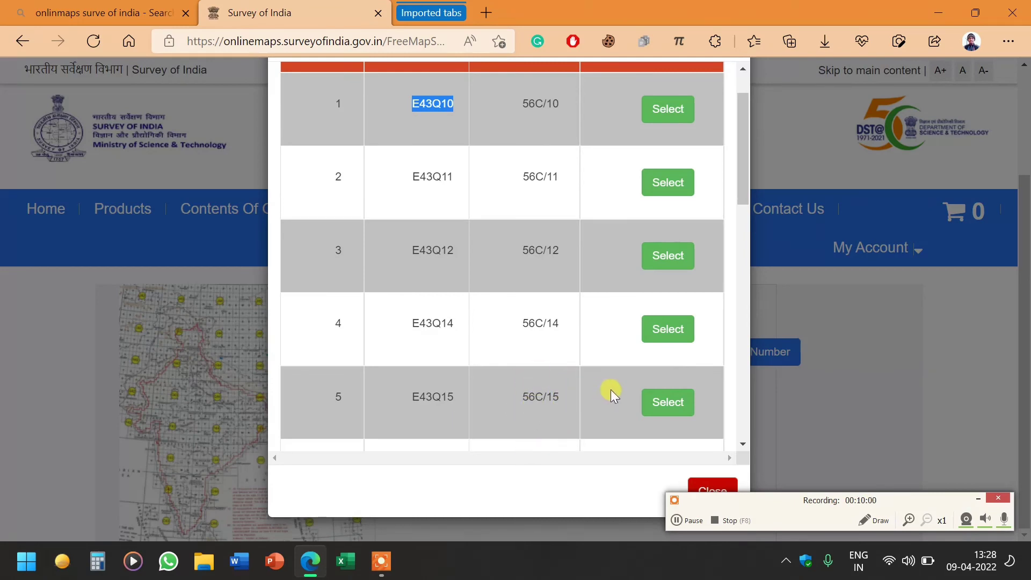
{"action": "left_click", "coordinate": [668, 402]}
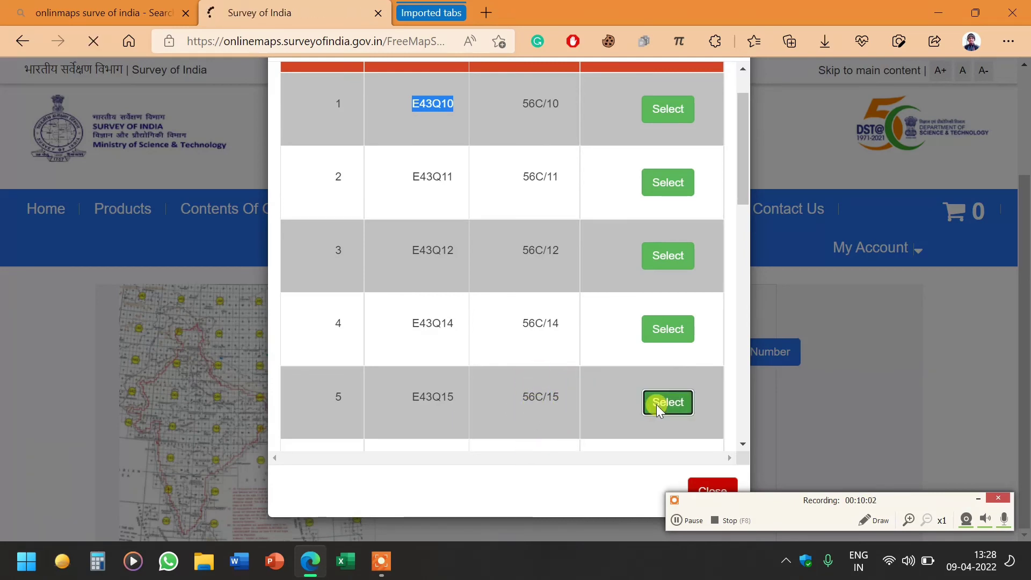
- Confirm sheet 56C/15 and request its free PDF download
{"action": "left_click", "coordinate": [667, 402]}
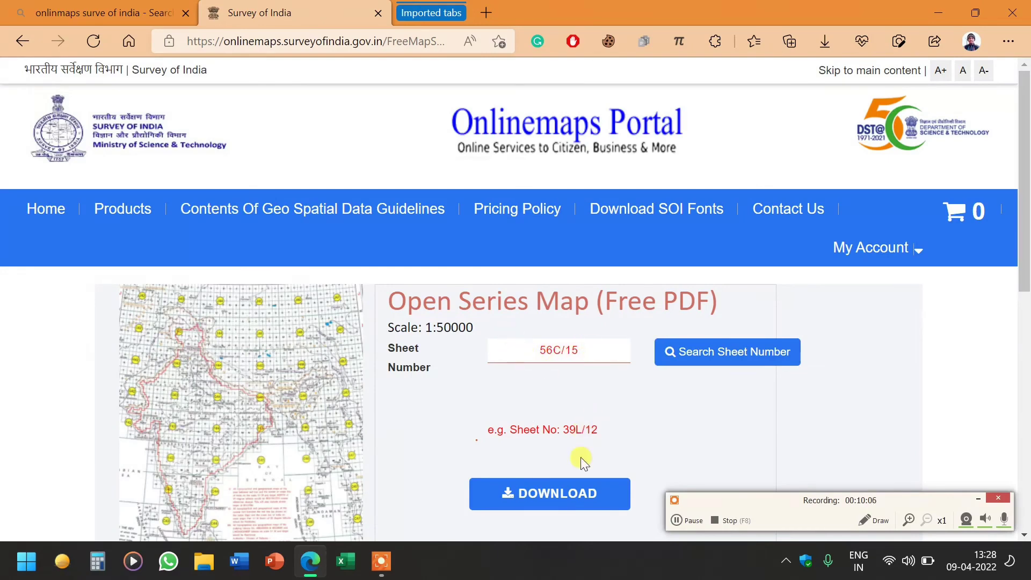
{"action": "left_click", "coordinate": [549, 495]}
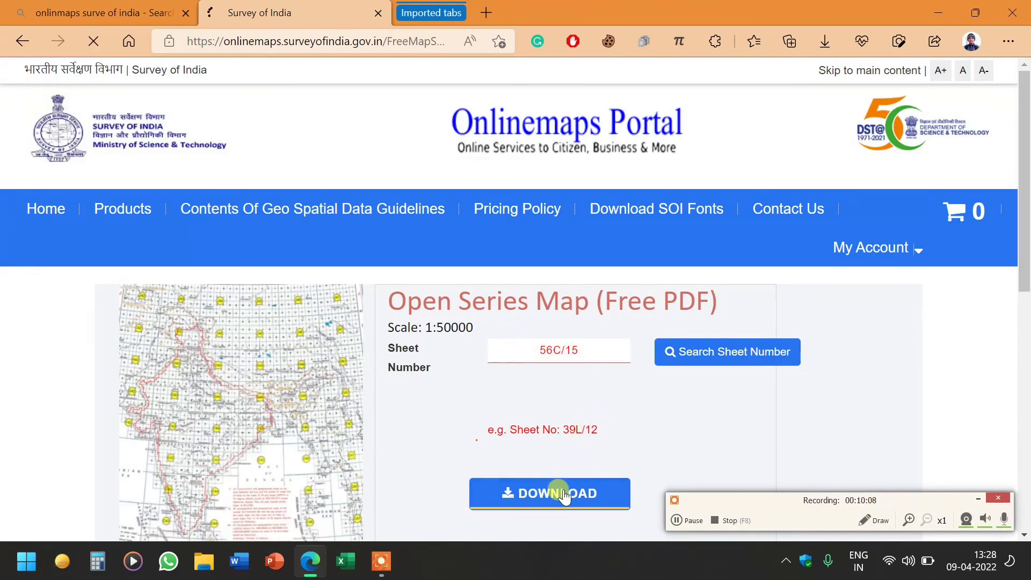
{"action": "left_click", "coordinate": [549, 493]}
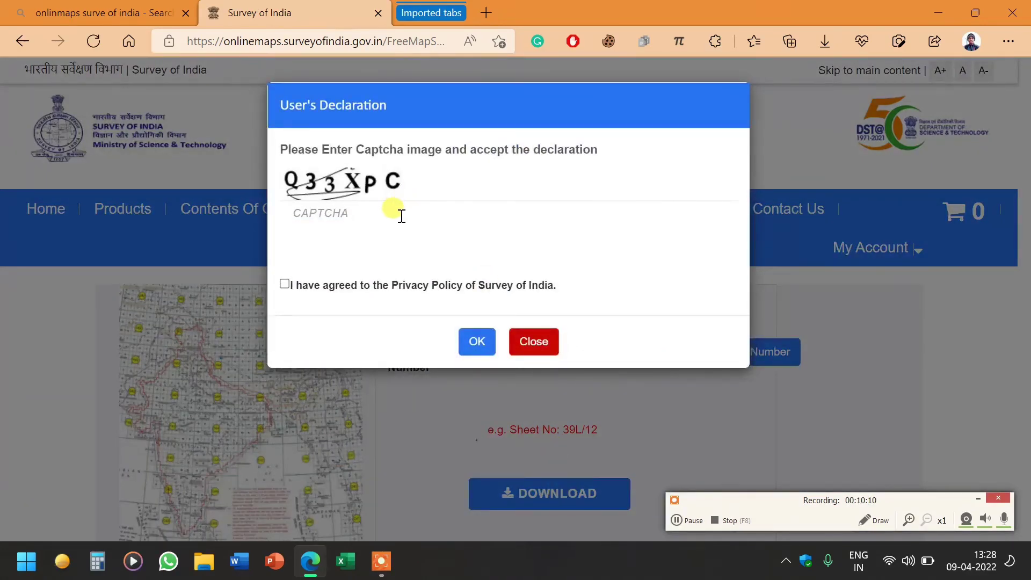
- Enter captcha Q33XPC and agree to the Survey of India privacy policy
{"action": "left_click", "coordinate": [401, 212]}
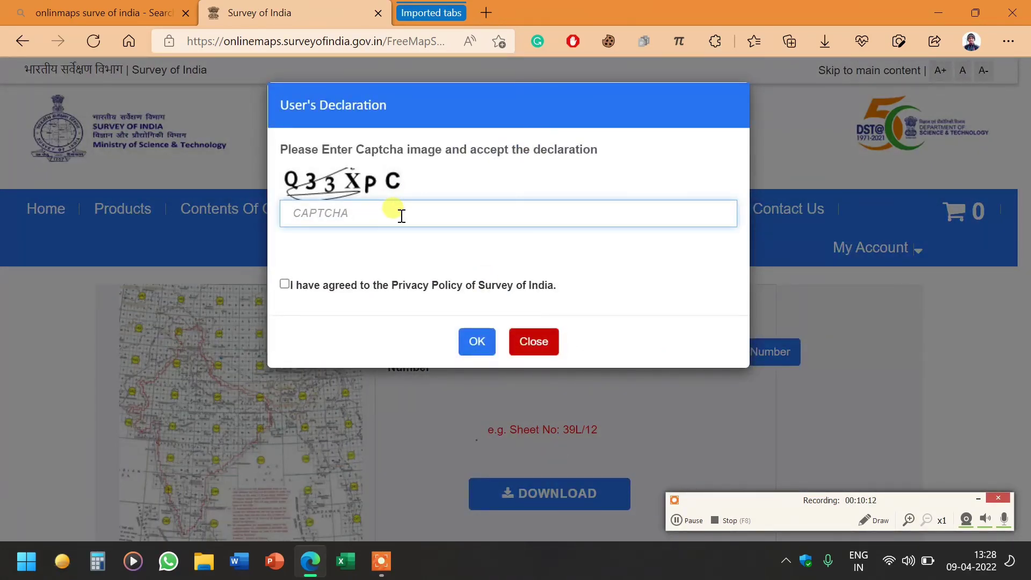
{"action": "type", "text": "Q33"}
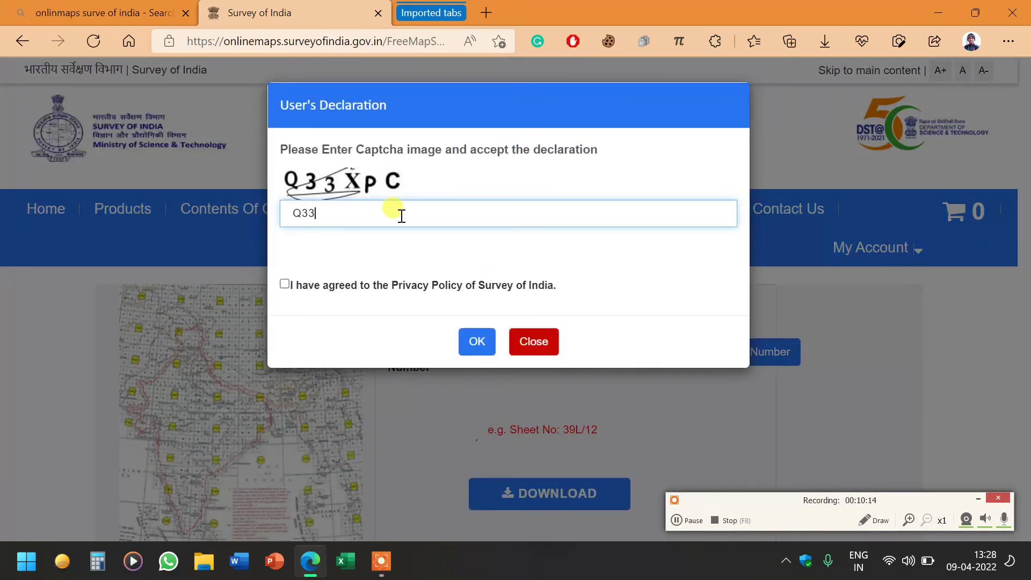
{"action": "type", "text": "X"}
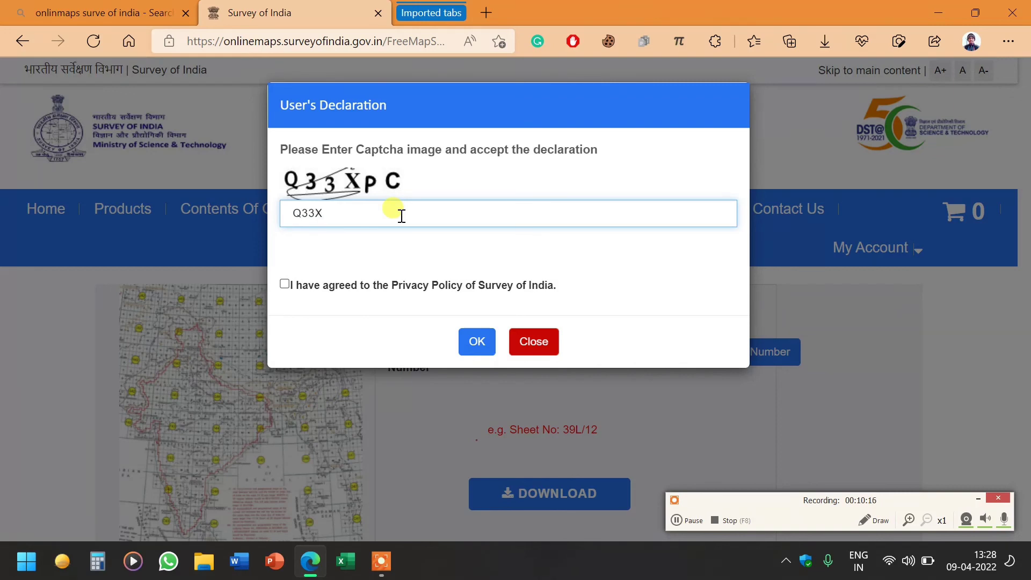
{"action": "type", "text": "PC"}
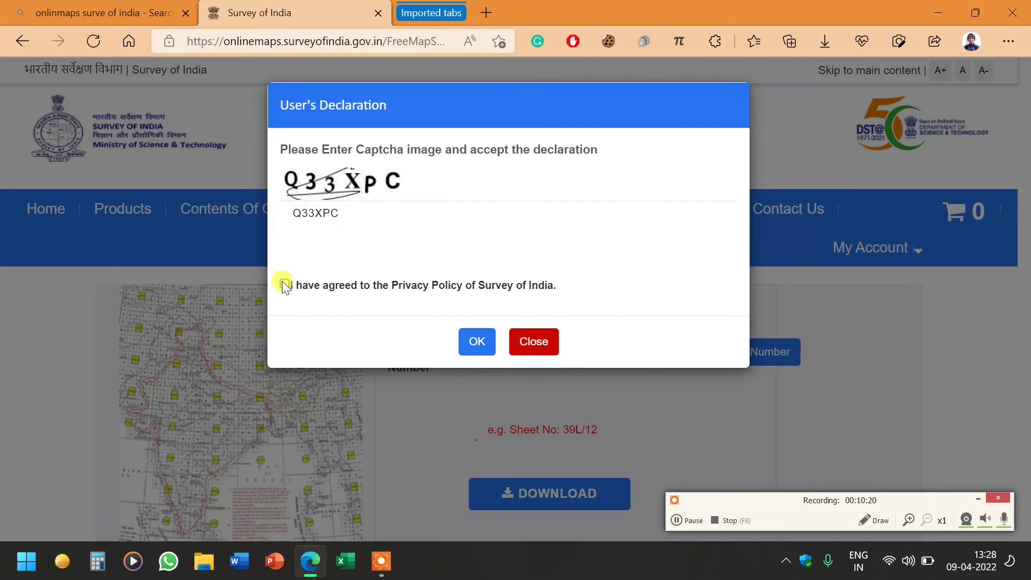
{"action": "left_click", "coordinate": [285, 285]}
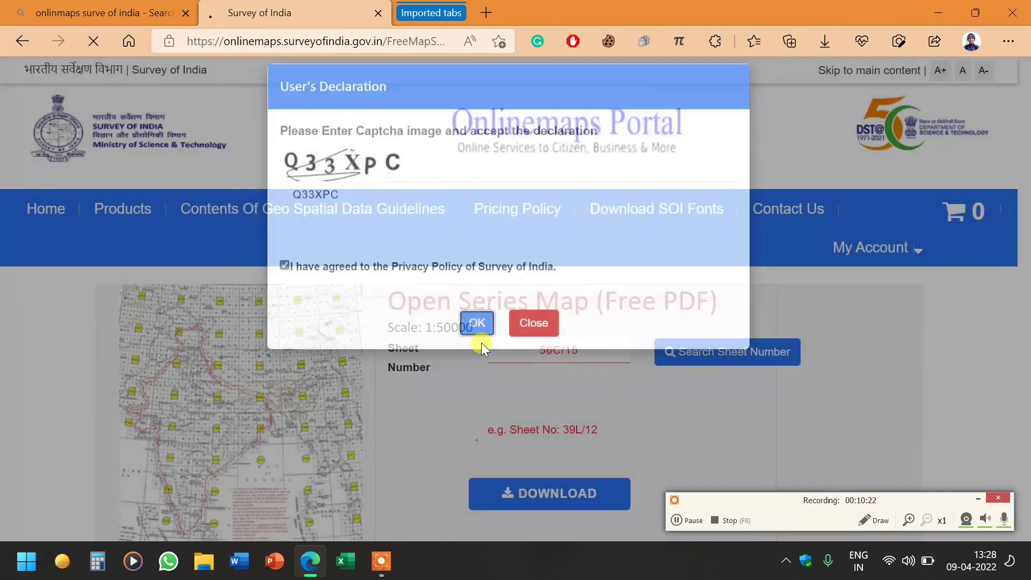
- Confirm the declaration so E43Q15_56C15.pdf starts downloading in Edge
{"action": "left_click", "coordinate": [476, 323]}
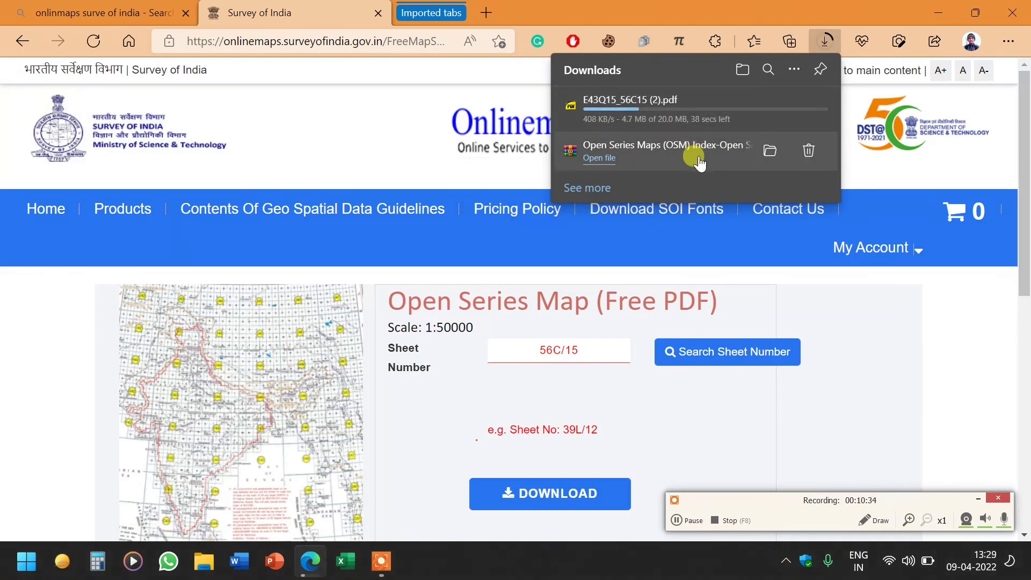
{"action": "mouse_move", "coordinate": [622, 248]}
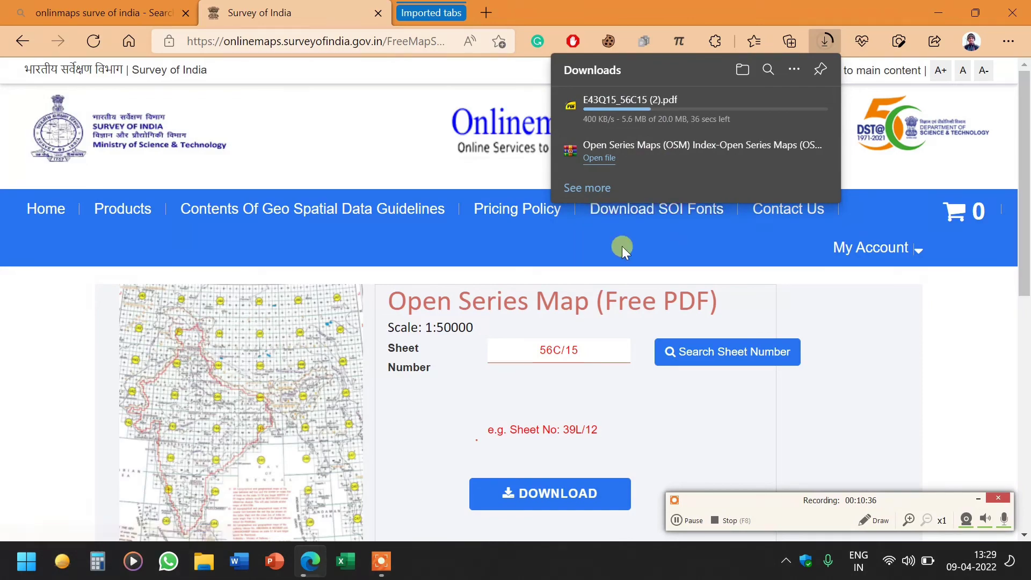